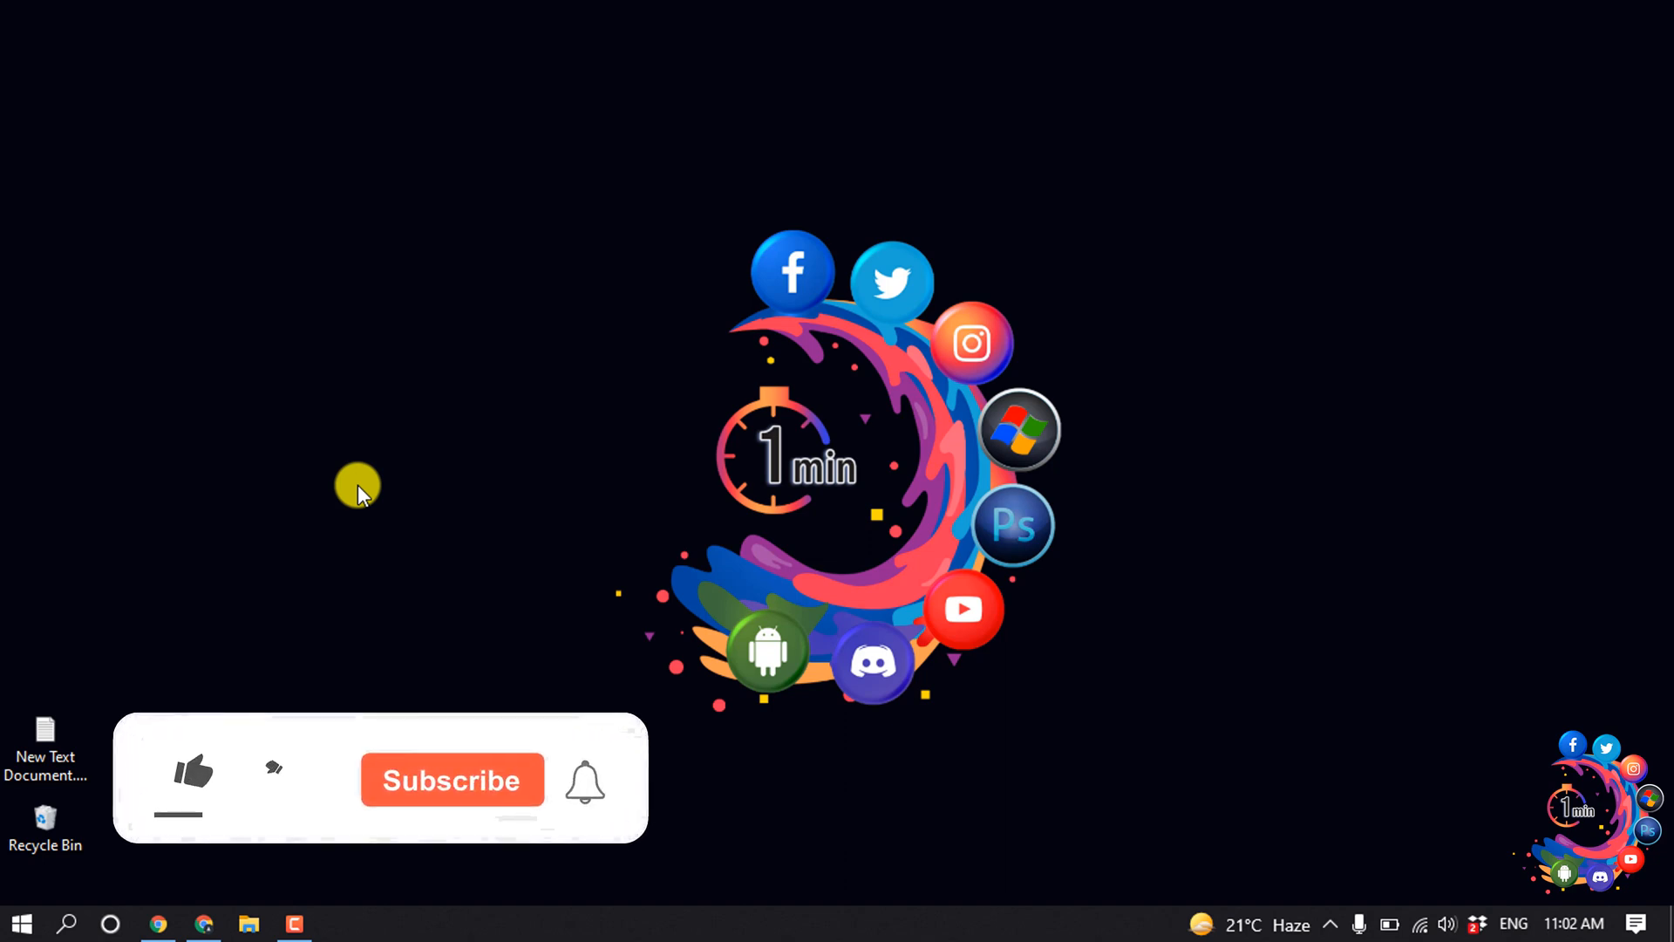
- Launch Chrome from the desktop and load the WordPress wp-admin dashboard
{"action": "left_click", "coordinate": [192, 769]}
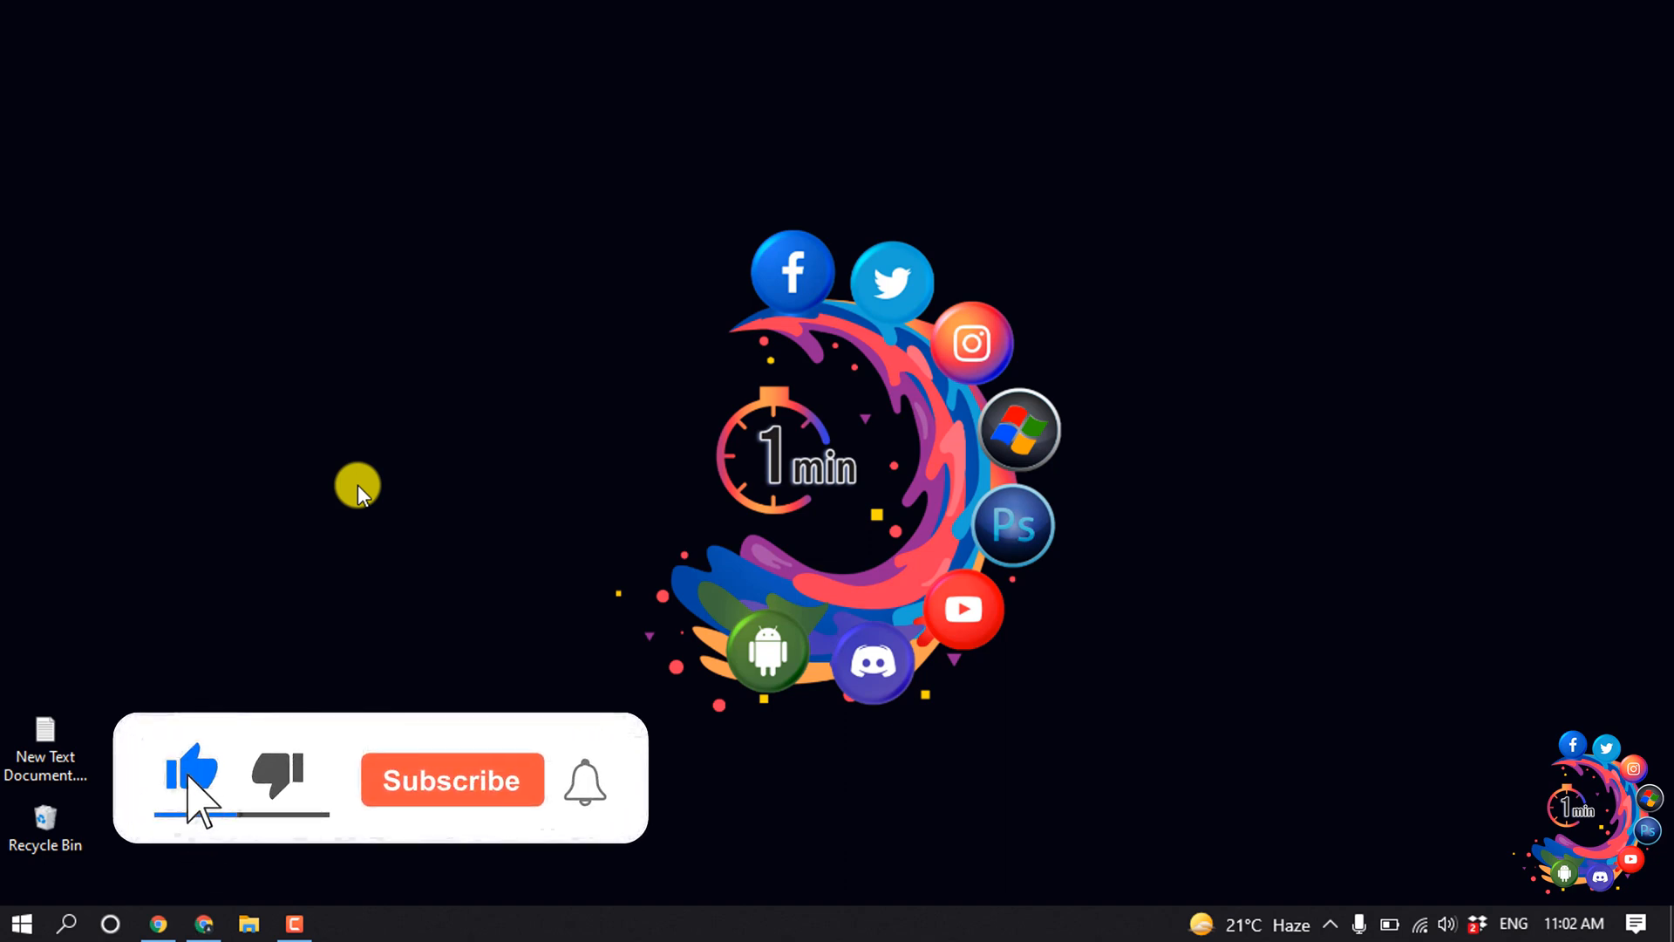
{"action": "left_click", "coordinate": [450, 779]}
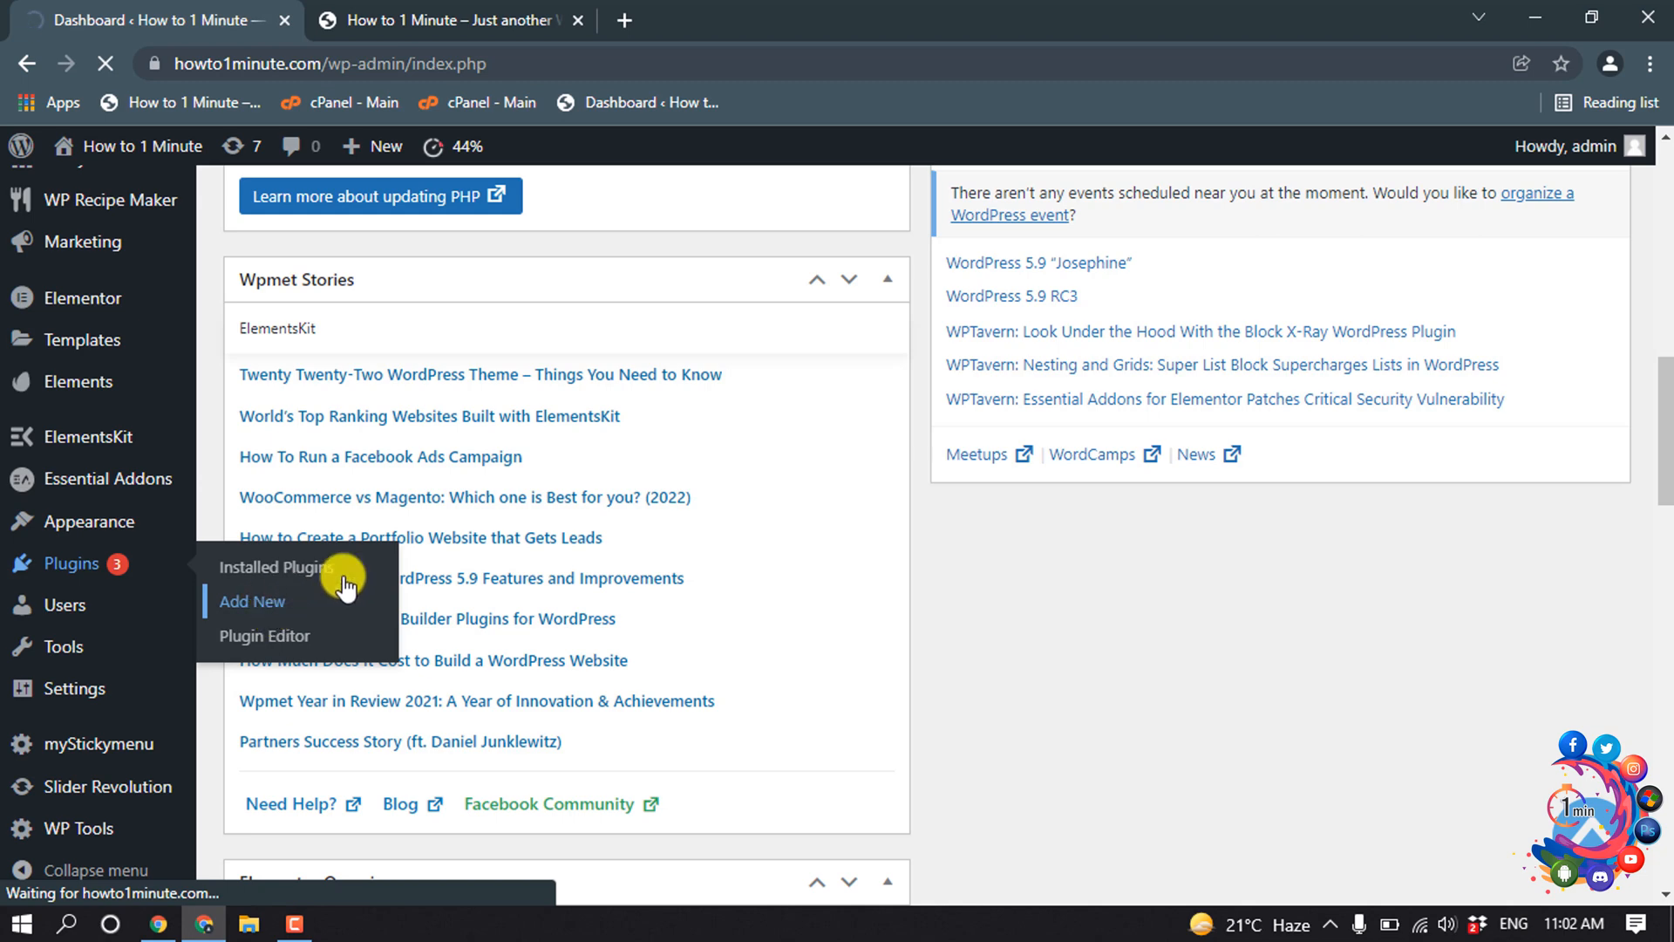
- Search Add Plugins for 'sticky menu' and locate myStickymenu already marked Active
{"action": "left_click", "coordinate": [251, 601]}
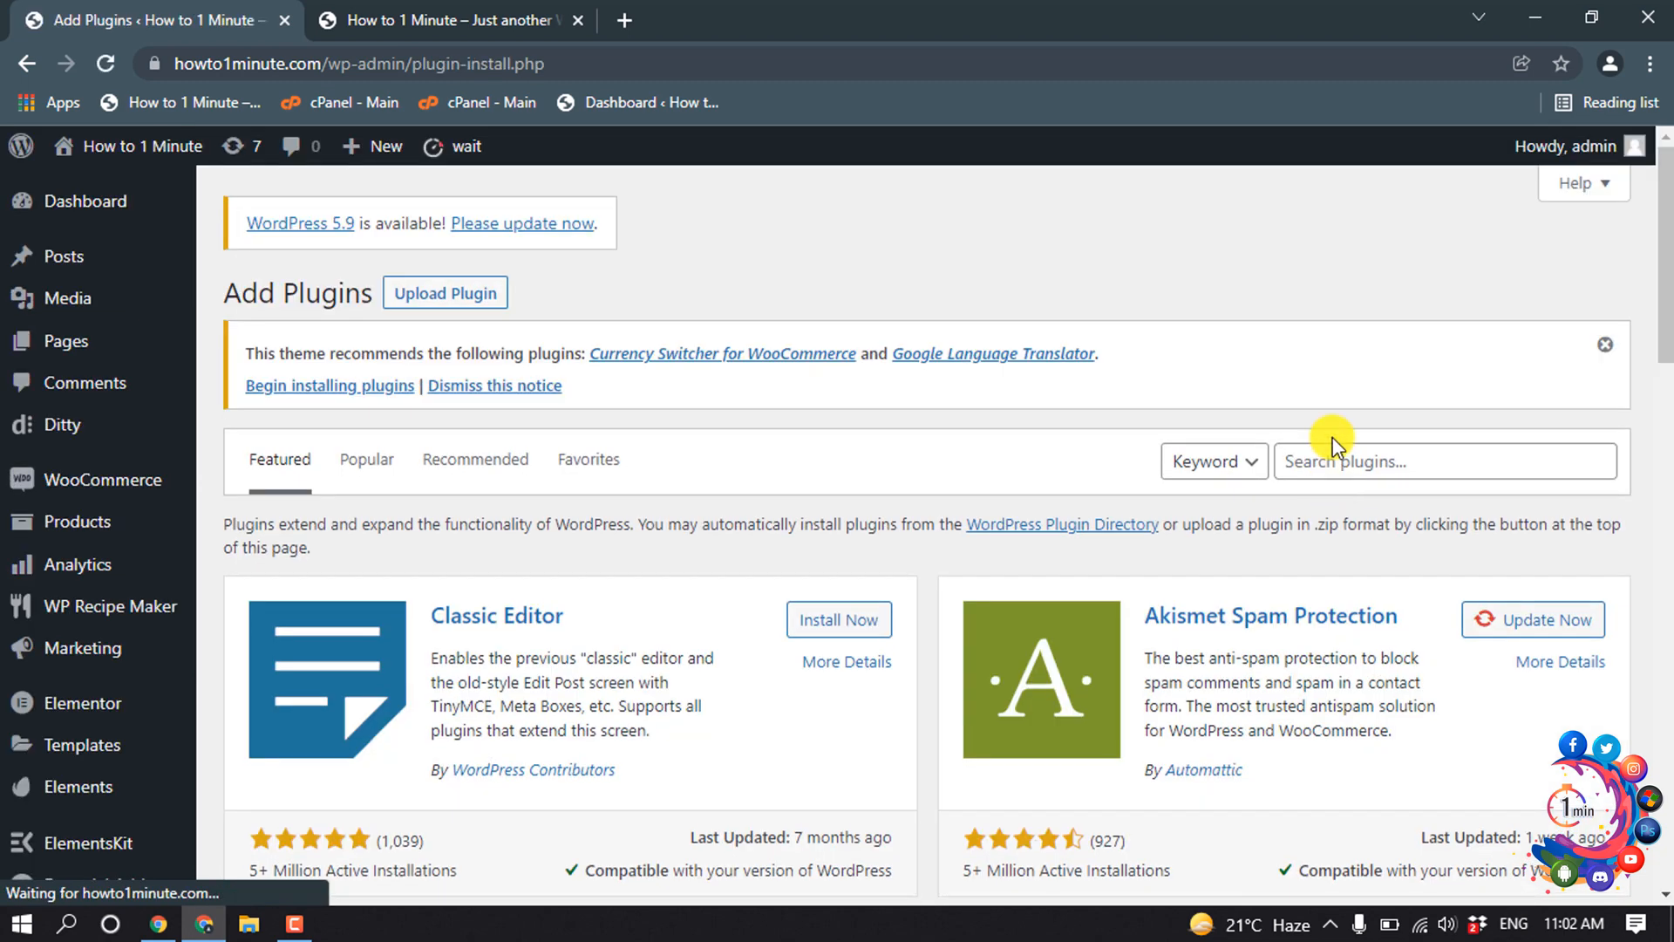
{"action": "left_click", "coordinate": [1444, 461]}
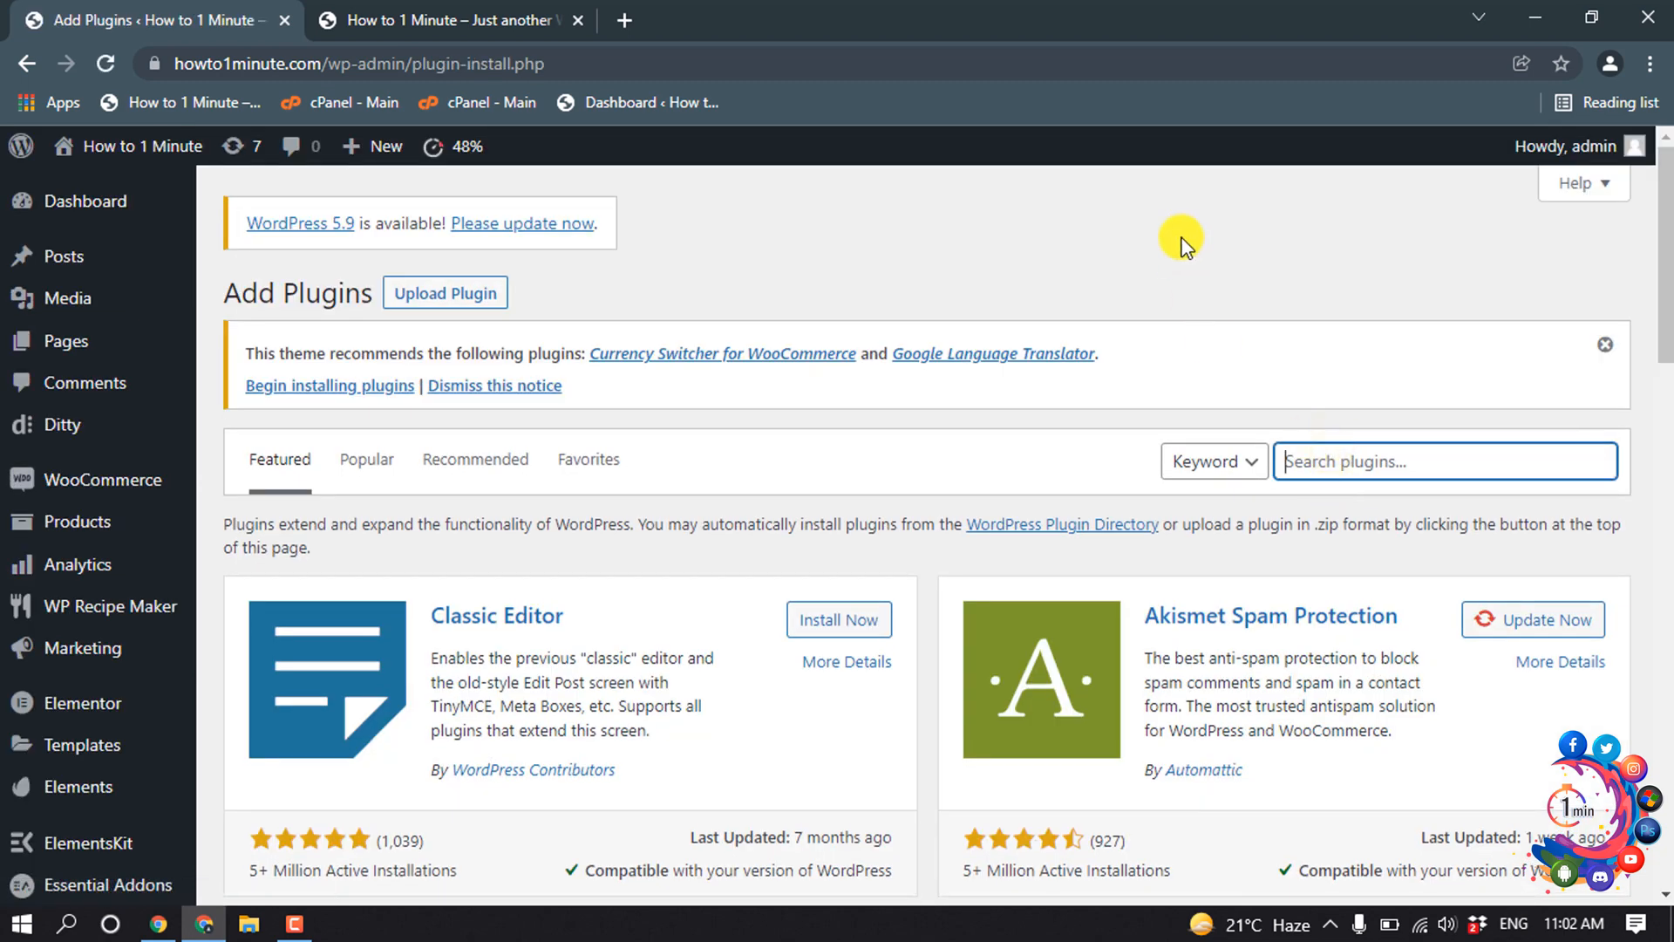
{"action": "type", "text": "sticky men"}
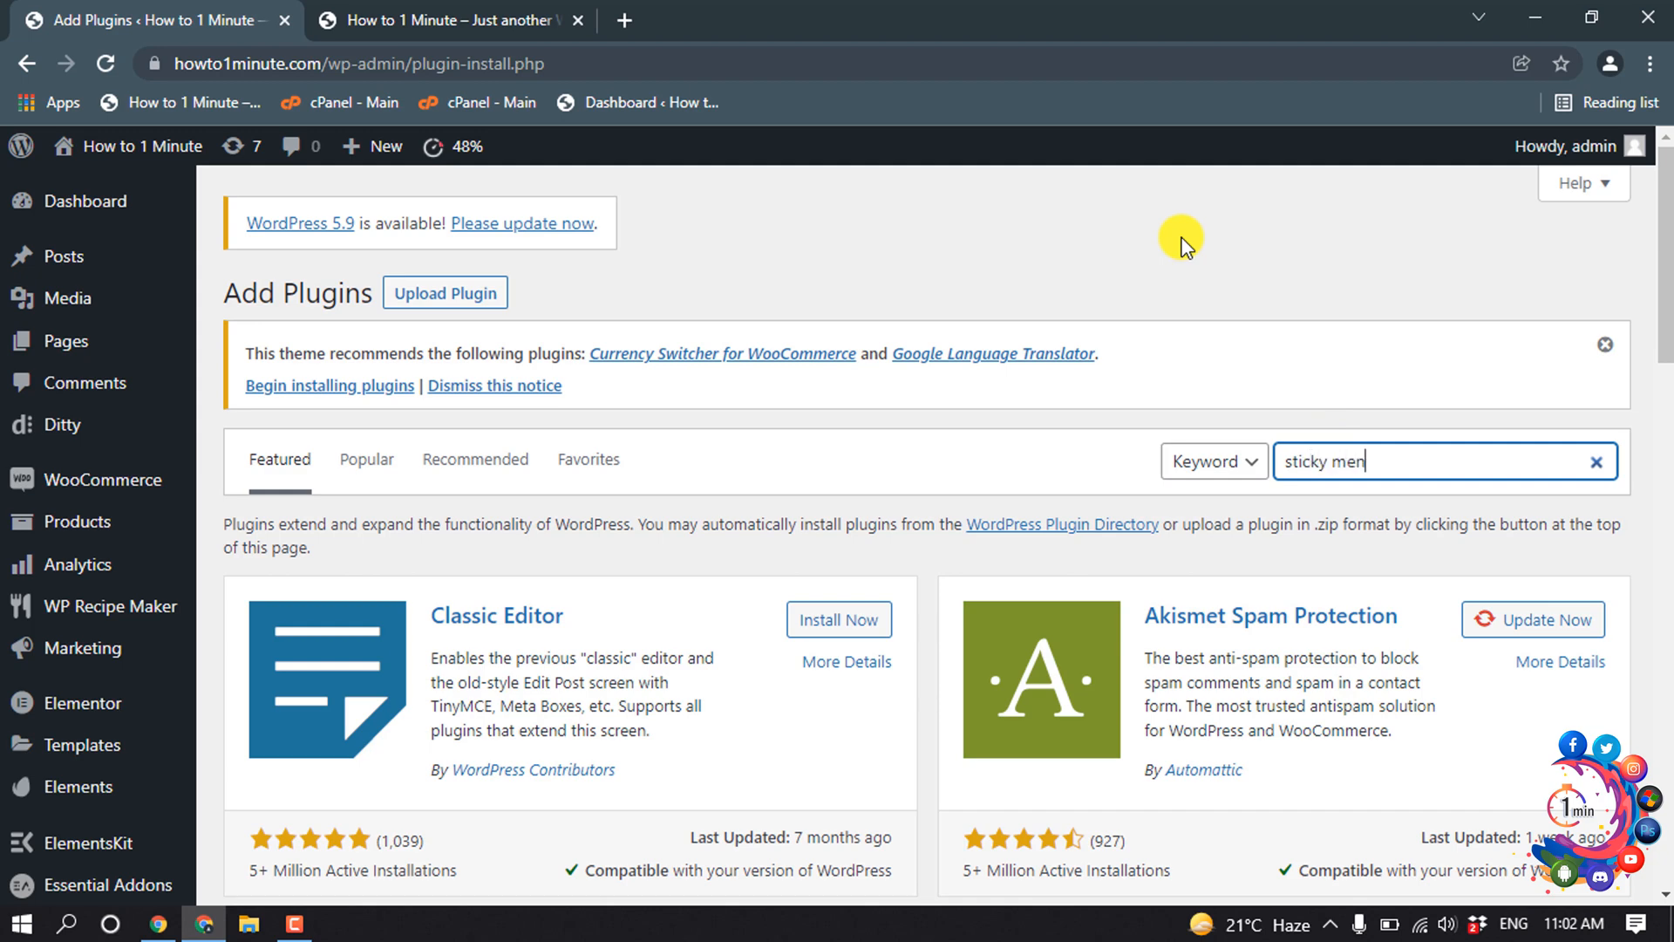
{"action": "key", "text": "Return"}
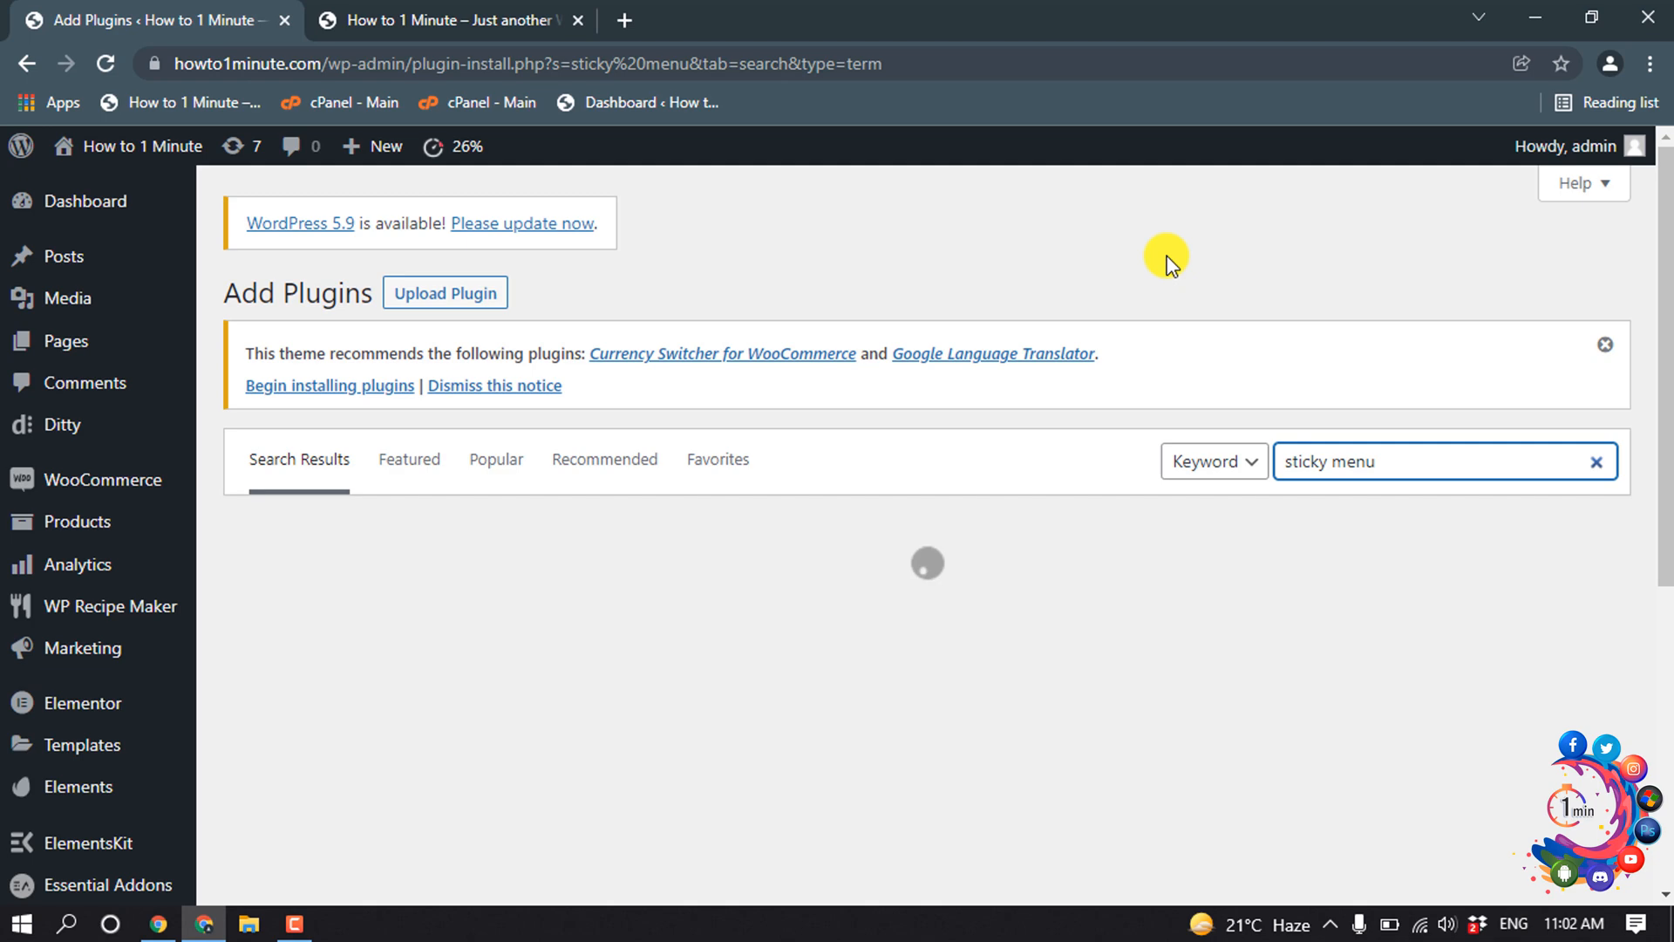
{"action": "scroll", "scroll_direction": "down", "scroll_amount": 3}
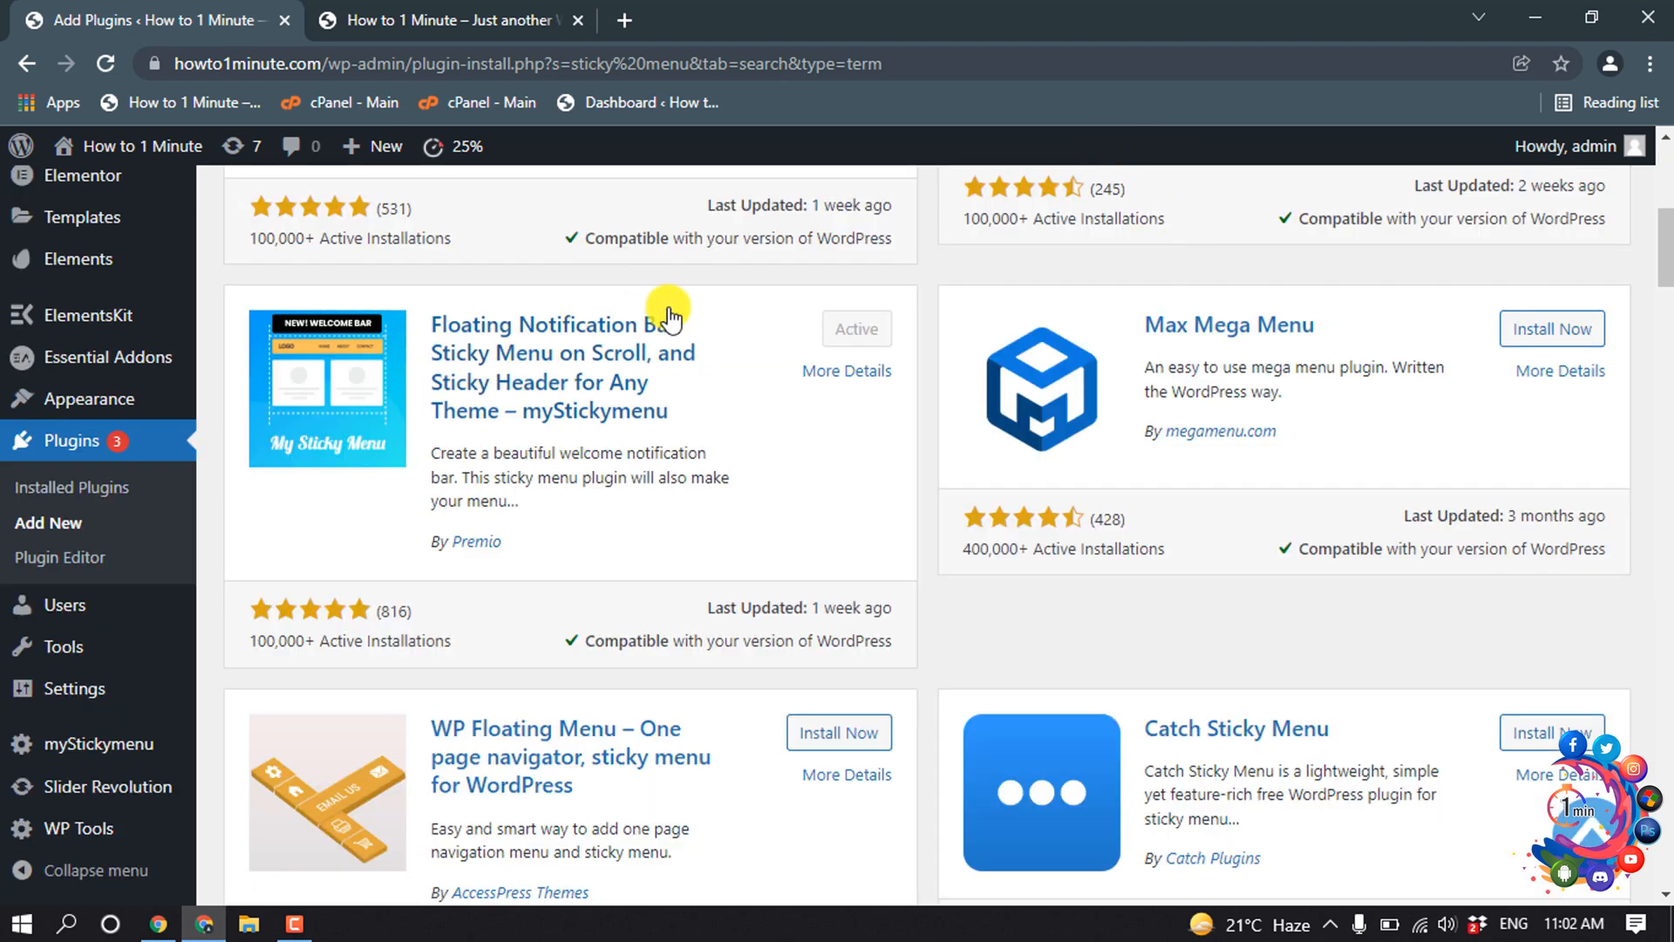
{"action": "mouse_move", "coordinate": [839, 326]}
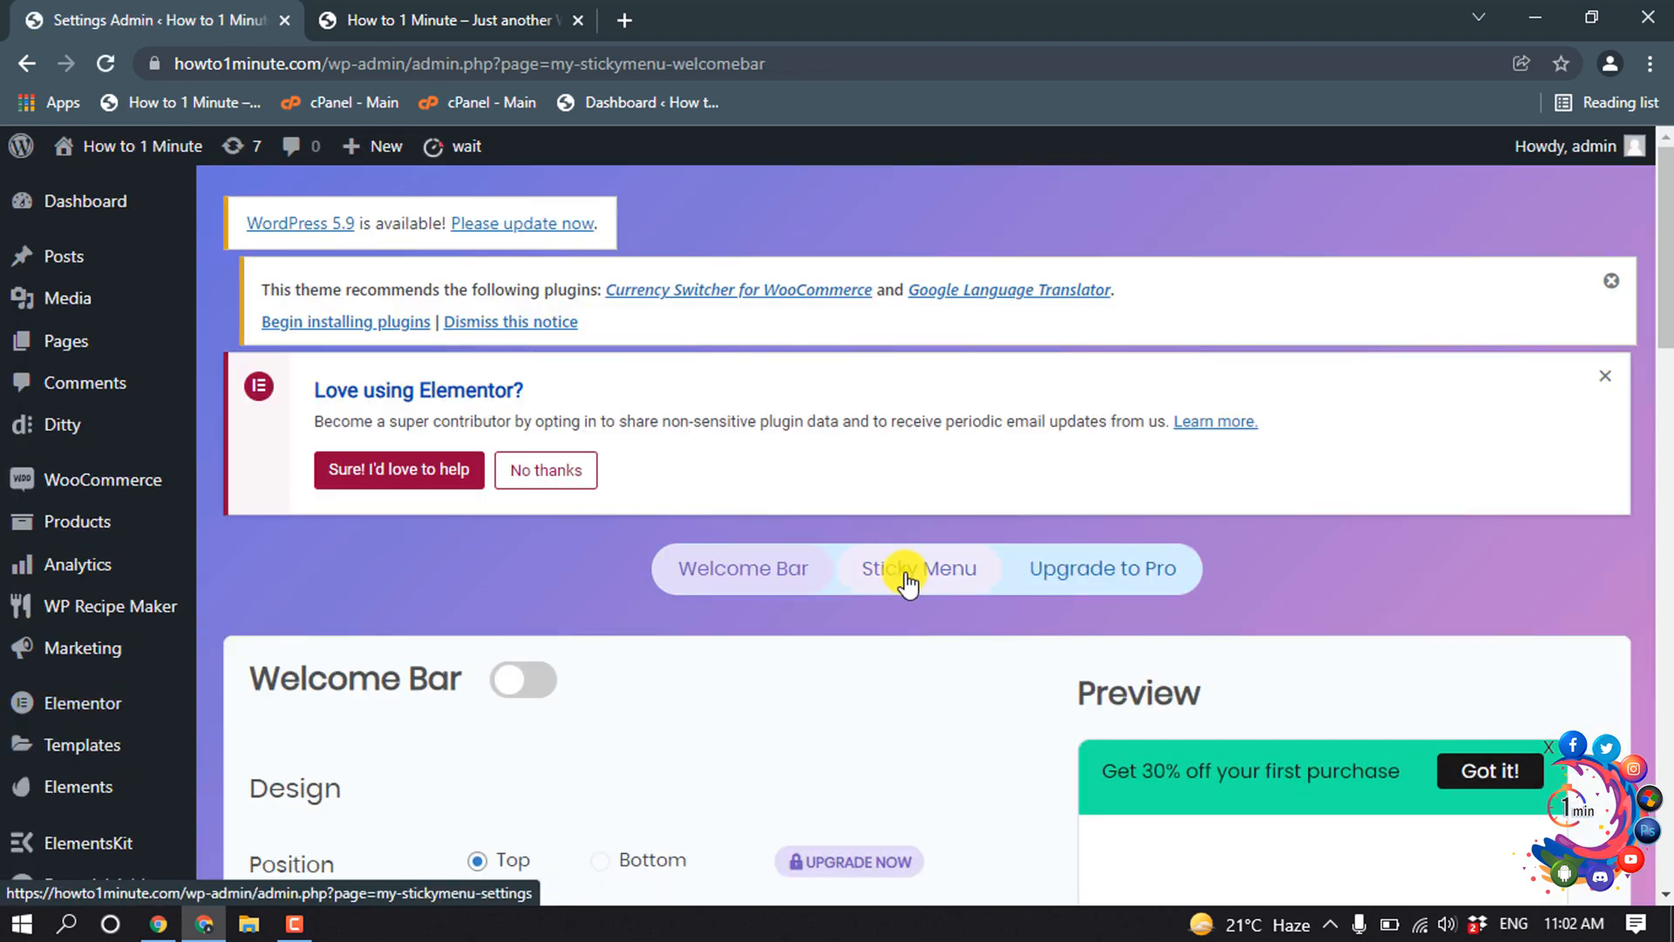
- Choose Main Menu as the sticky class in myStickymenu settings, then go to the live site tab
{"action": "left_click", "coordinate": [917, 569]}
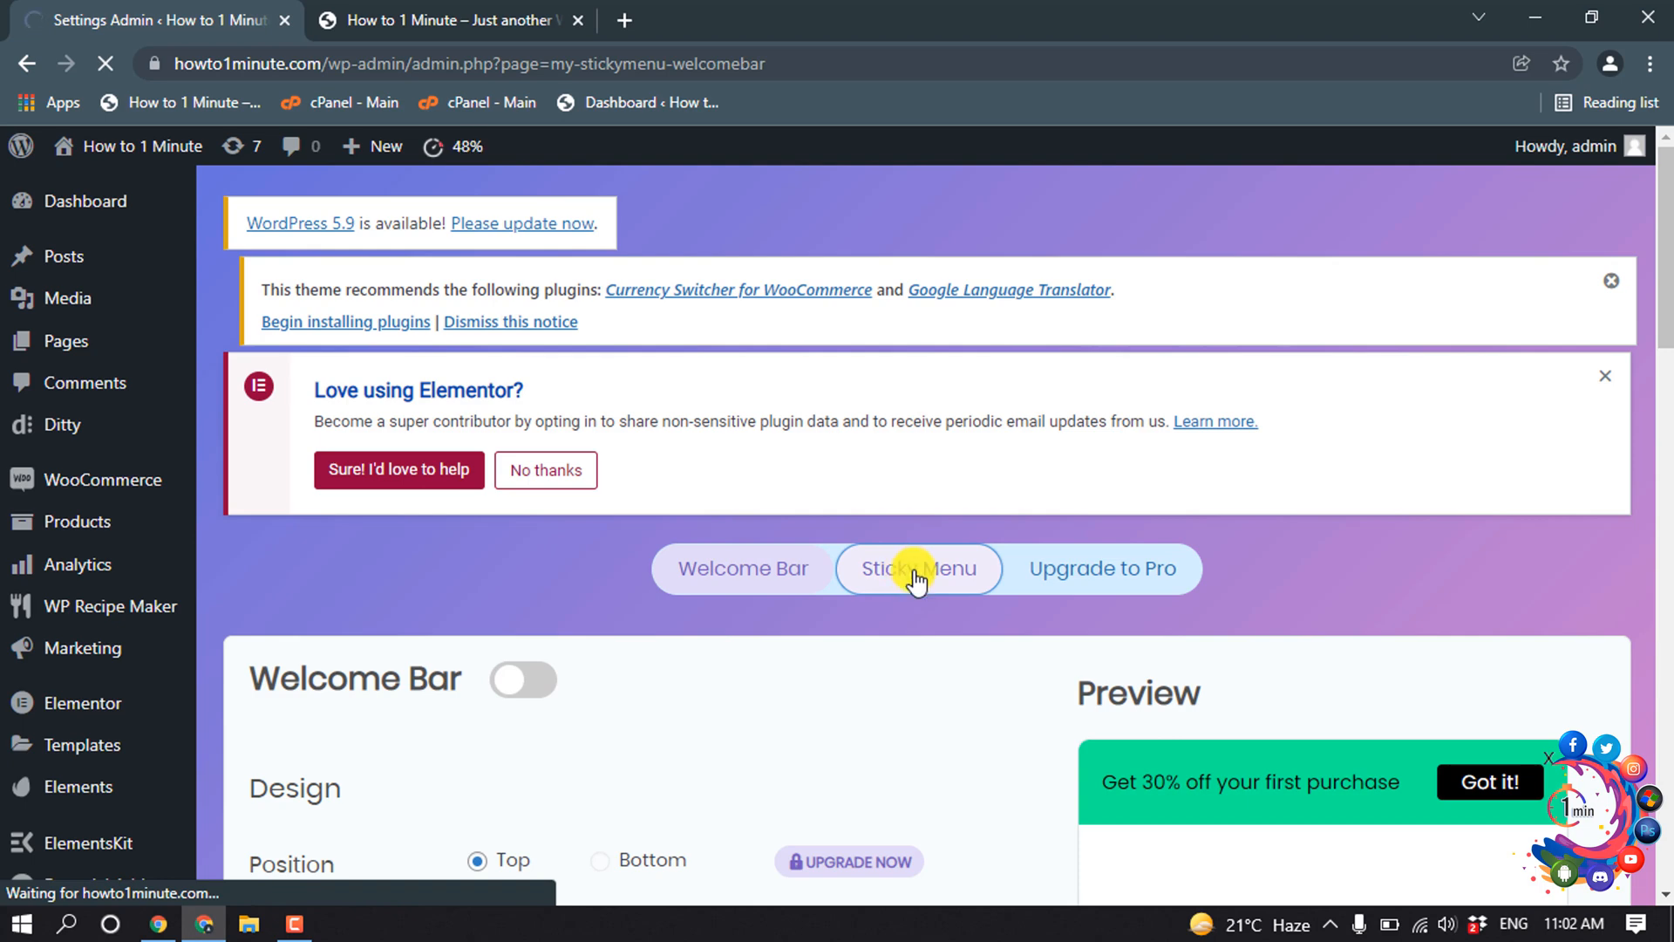
{"action": "left_click", "coordinate": [917, 567]}
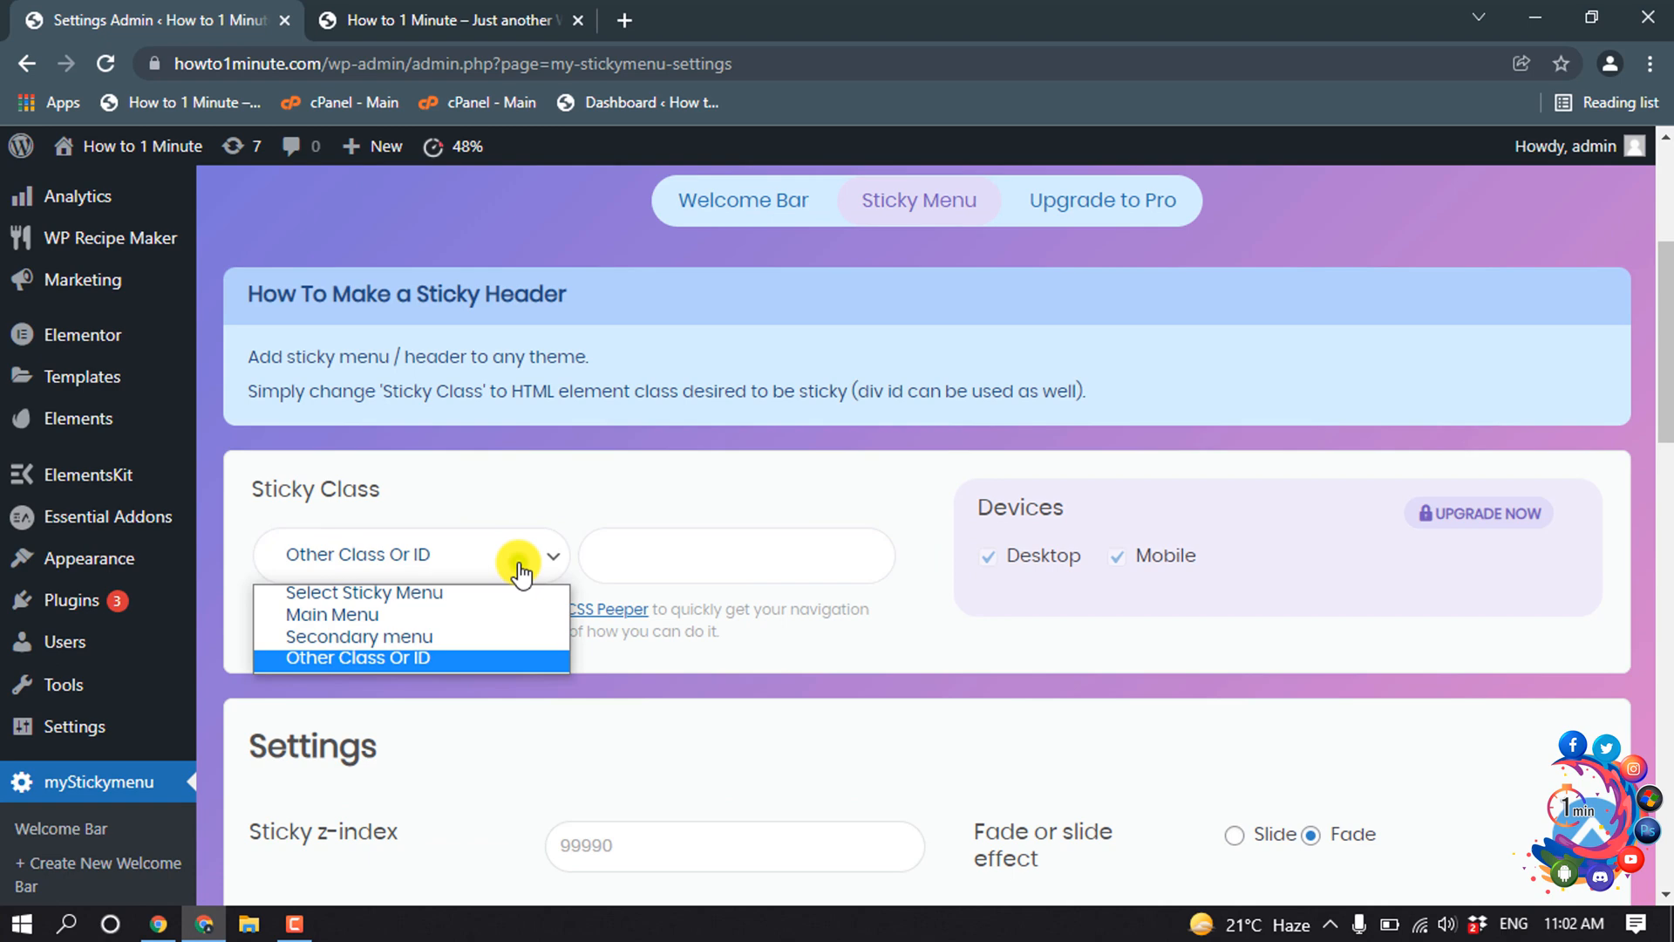
{"action": "mouse_move", "coordinate": [326, 616]}
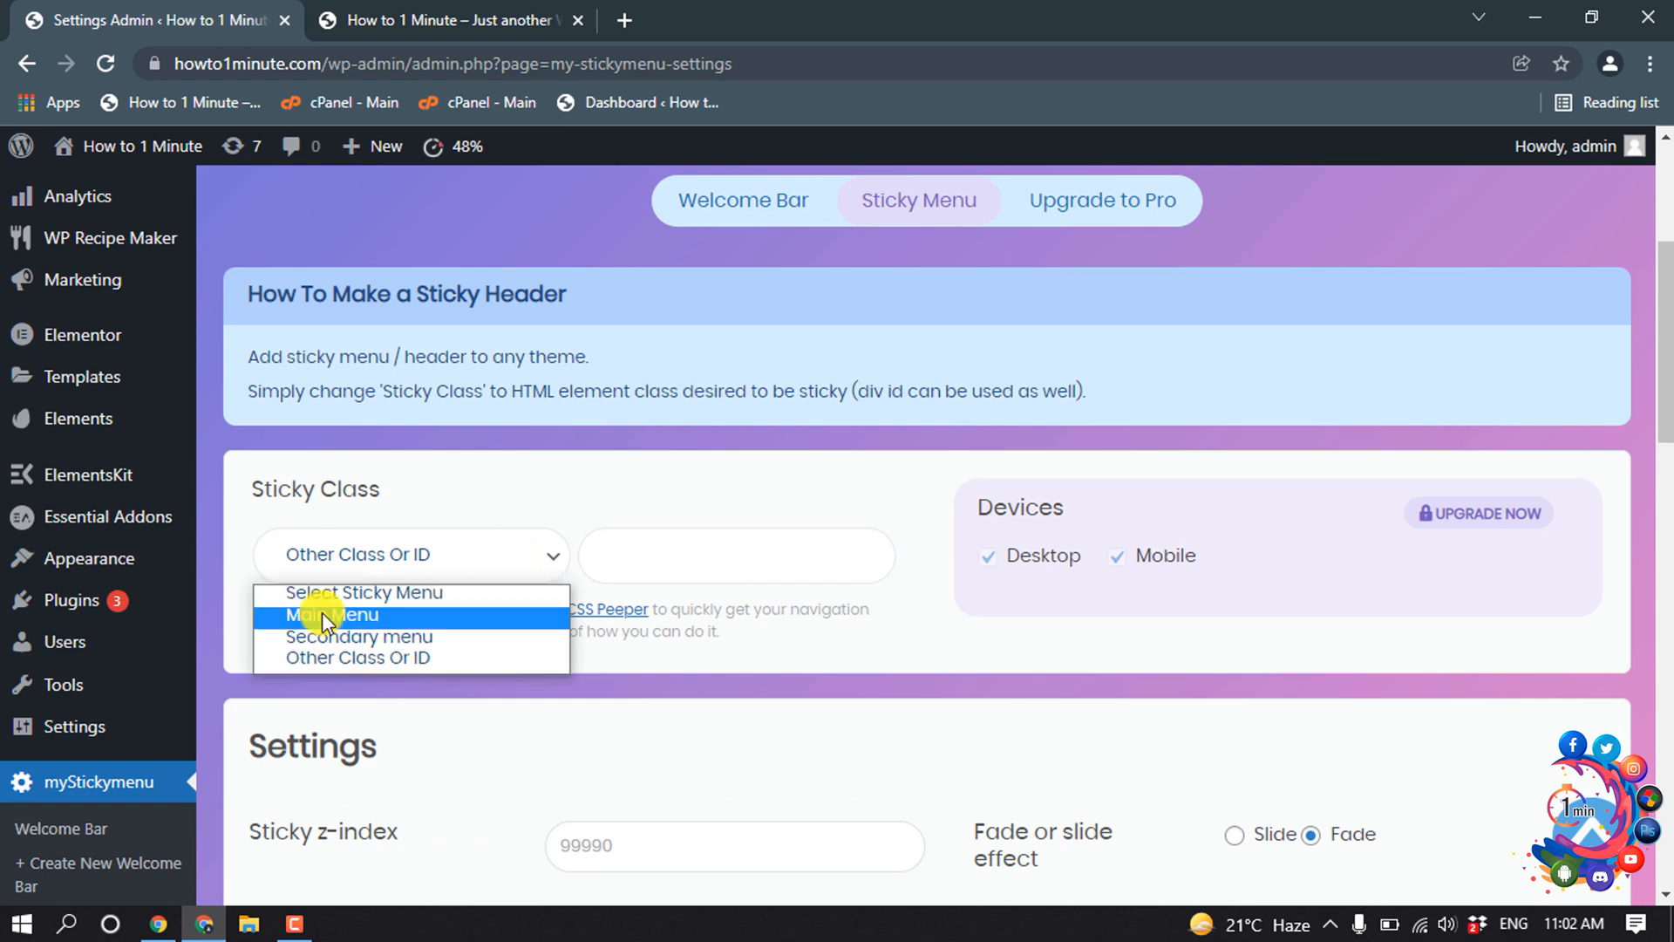
{"action": "left_click", "coordinate": [326, 614]}
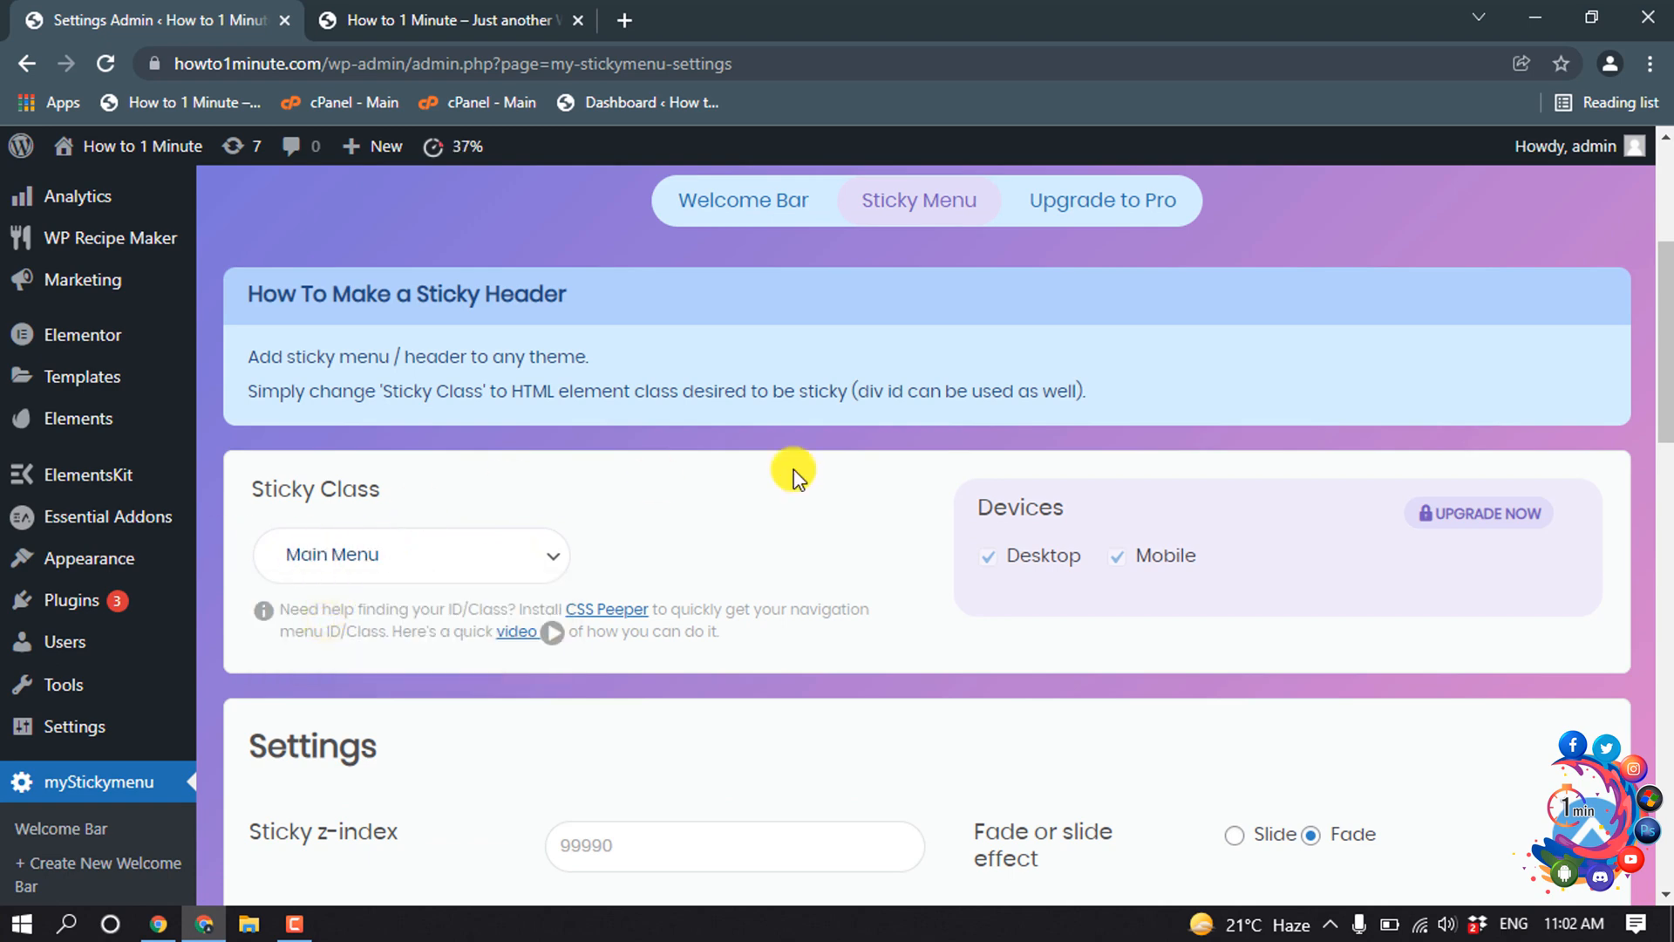
{"action": "scroll", "scroll_direction": "down", "scroll_amount": 3}
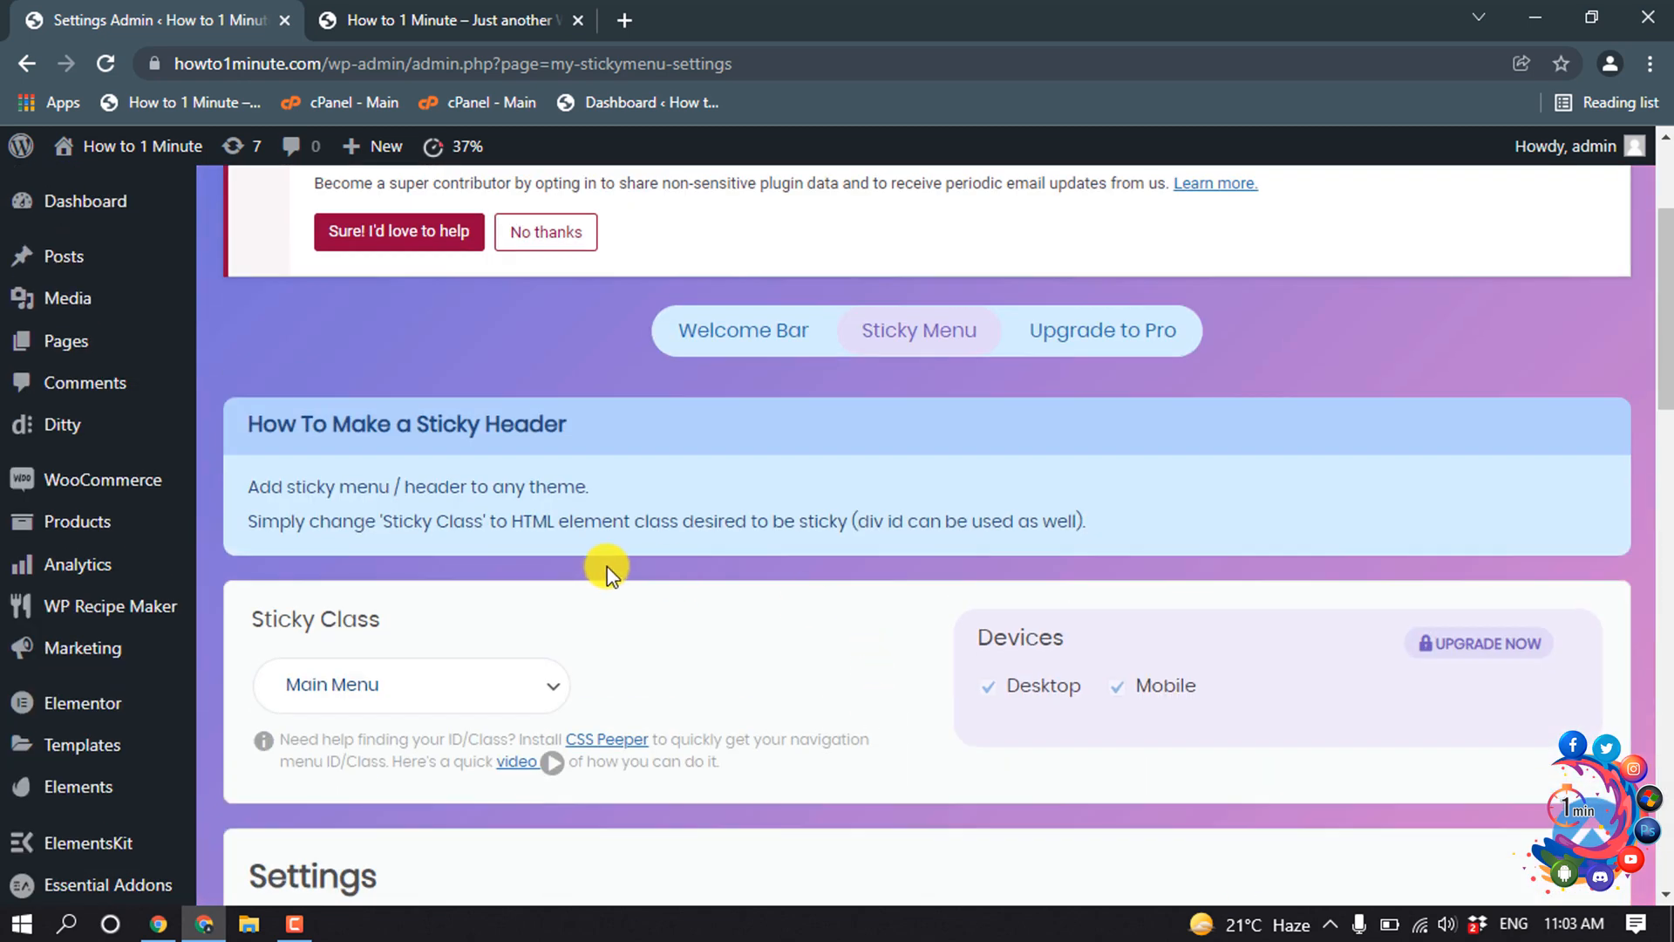
{"action": "scroll", "scroll_direction": "down", "scroll_amount": 3}
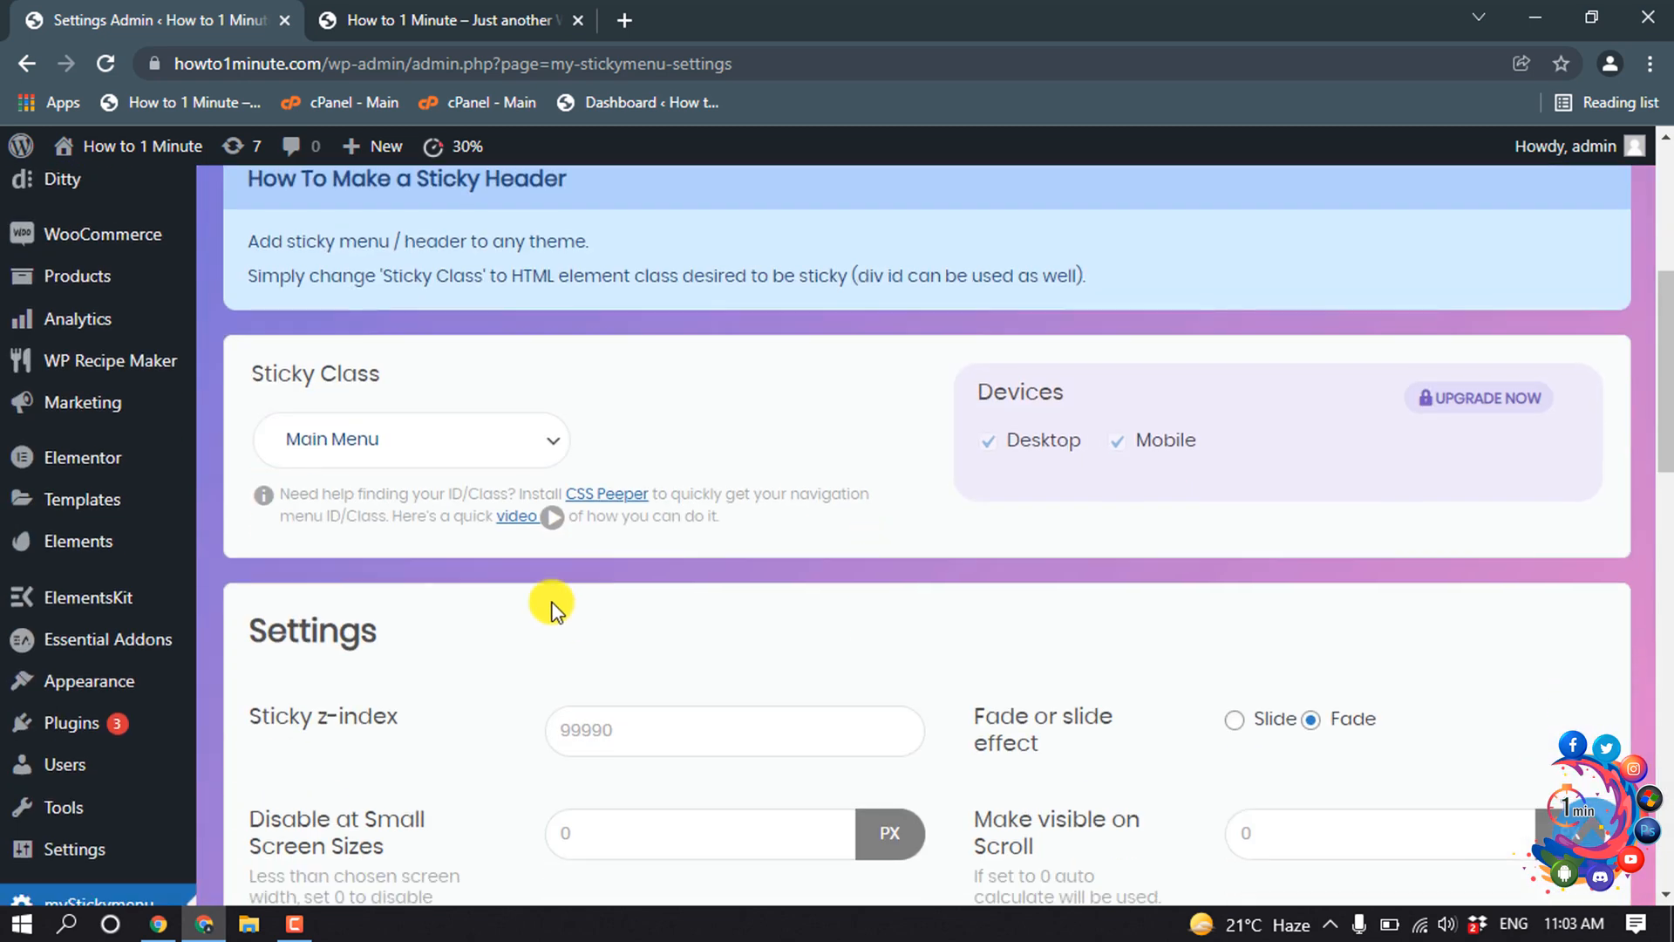
{"action": "left_click", "coordinate": [409, 439]}
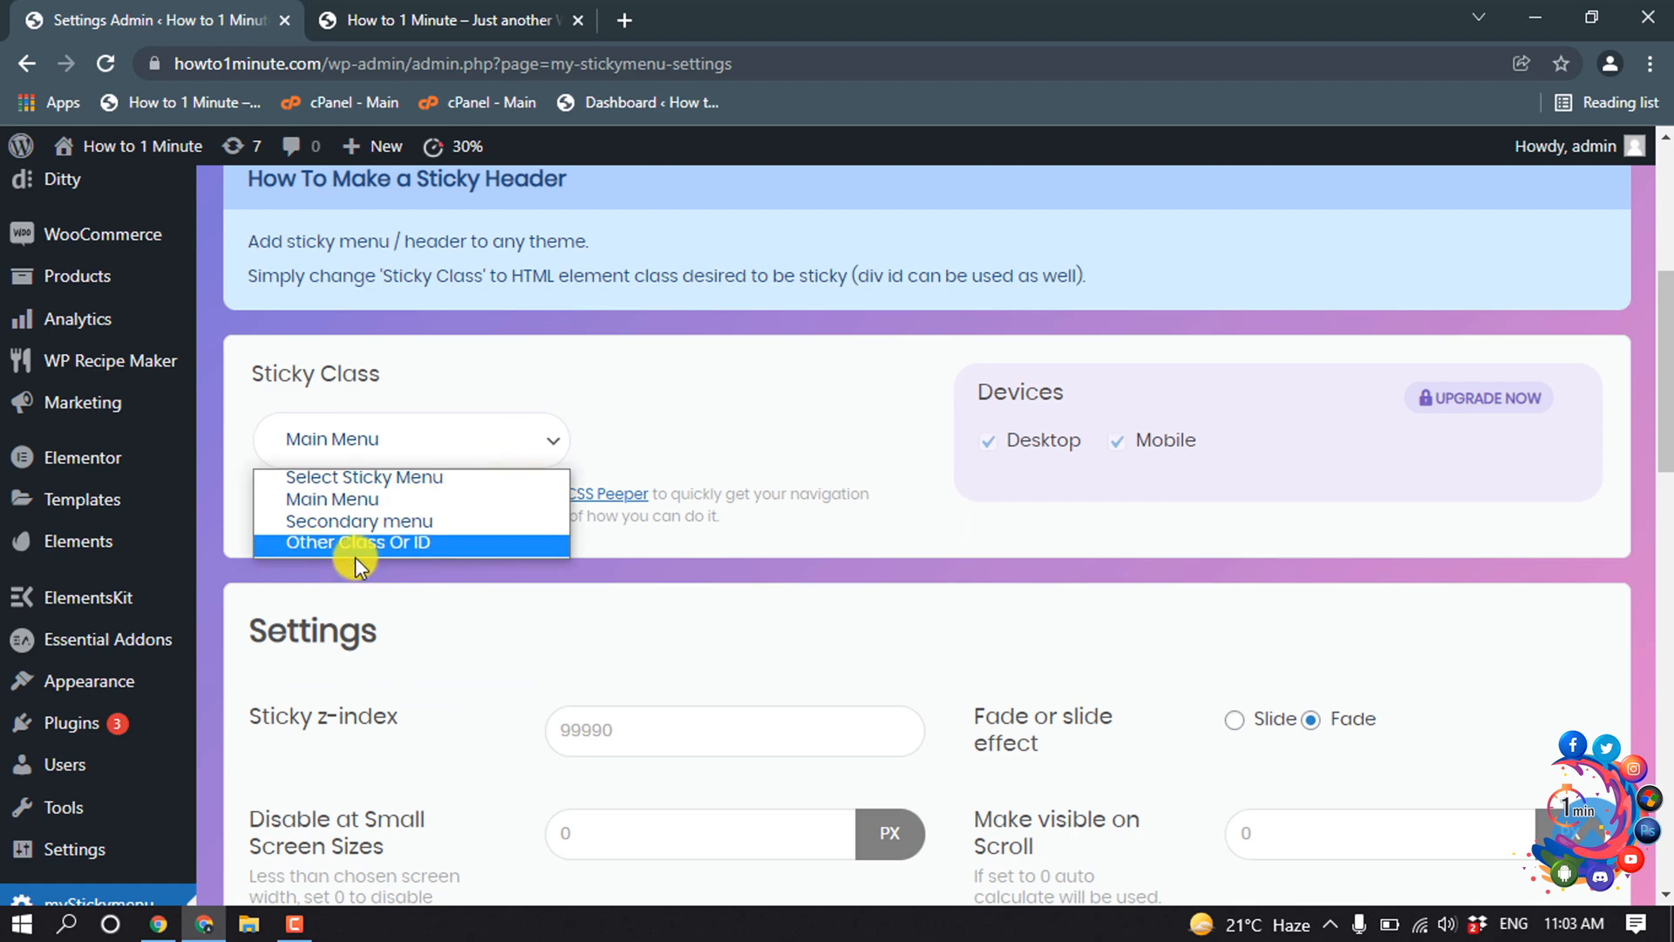
{"action": "left_click", "coordinate": [448, 19]}
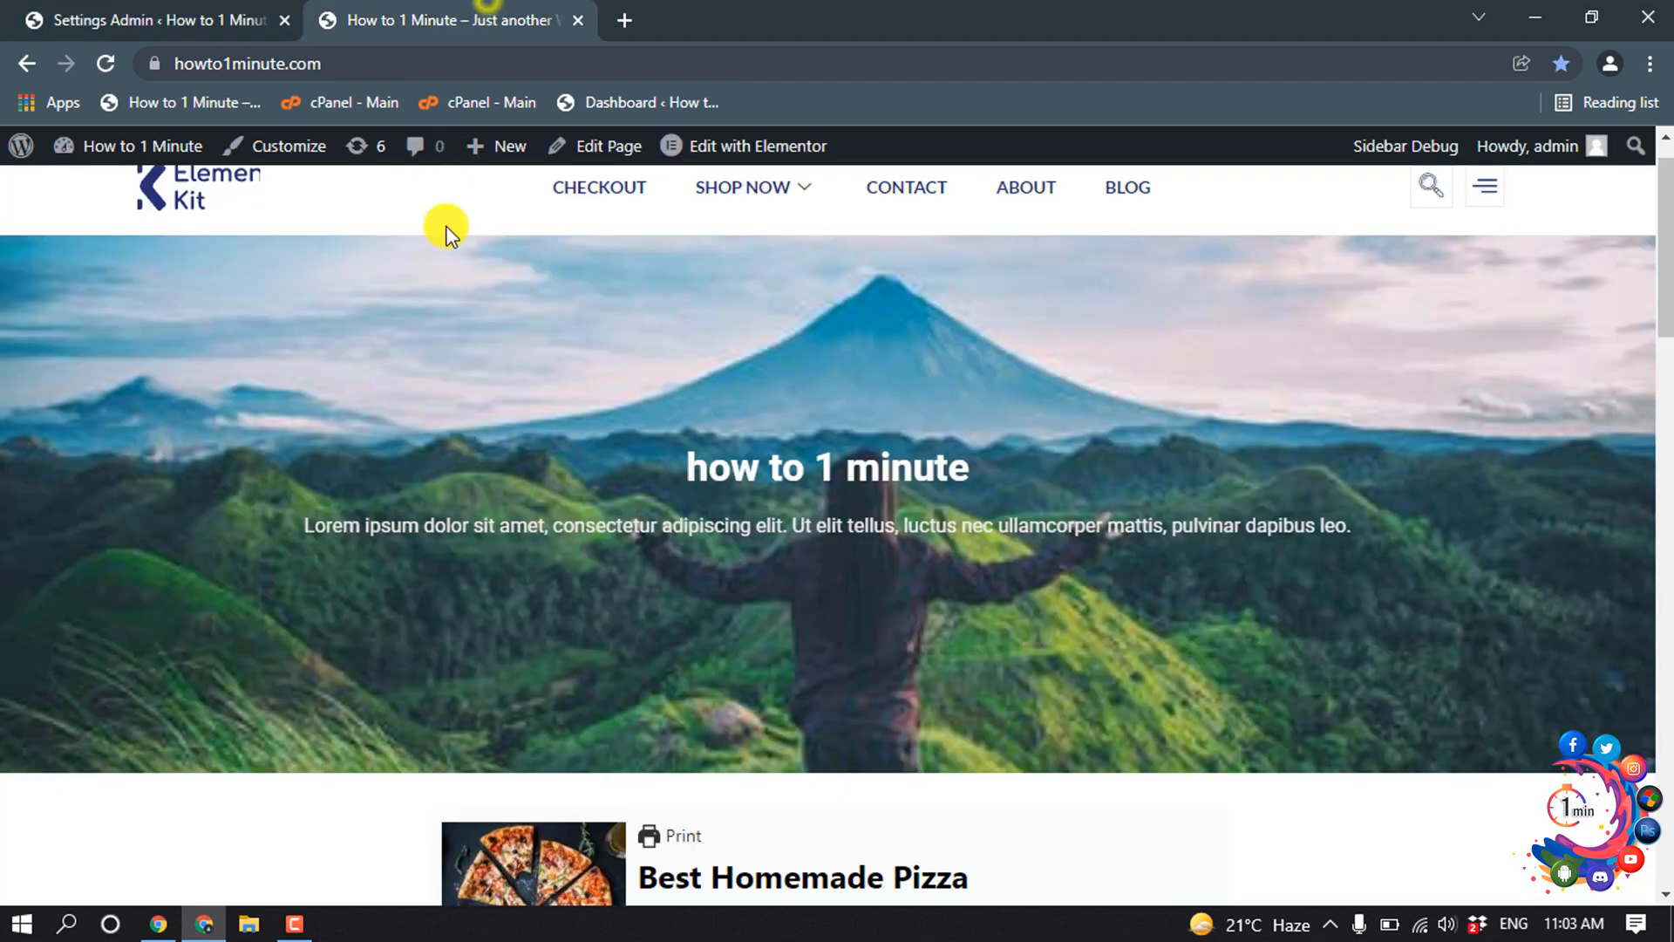
{"action": "mouse_move", "coordinate": [508, 568]}
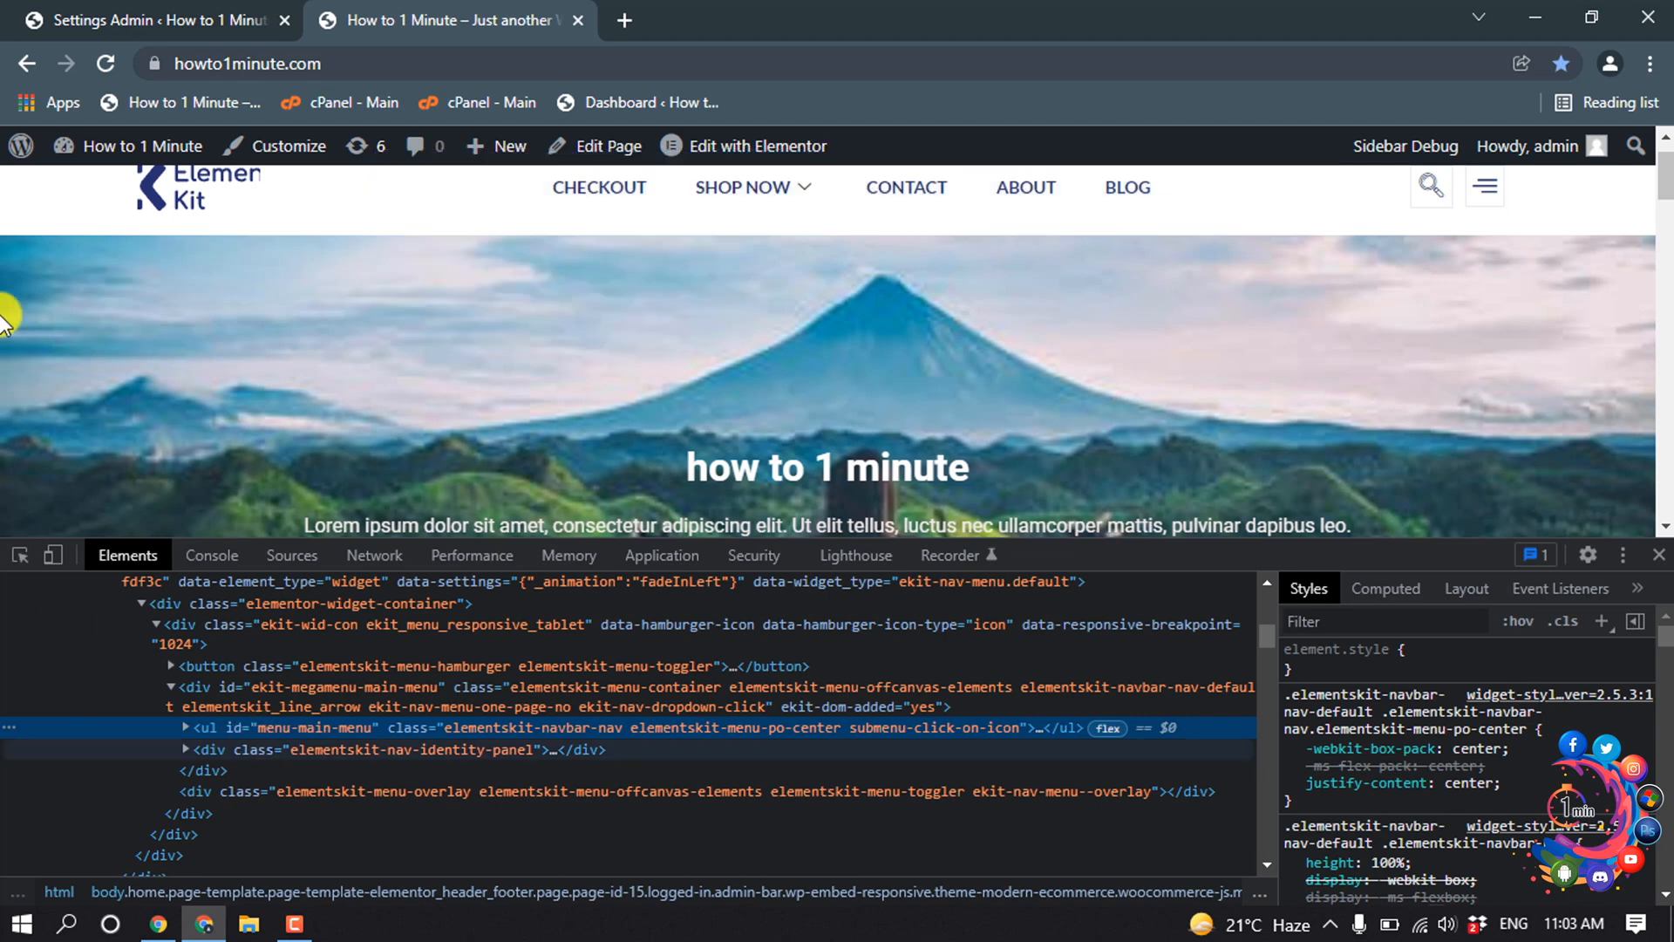
{"action": "mouse_move", "coordinate": [310, 727]}
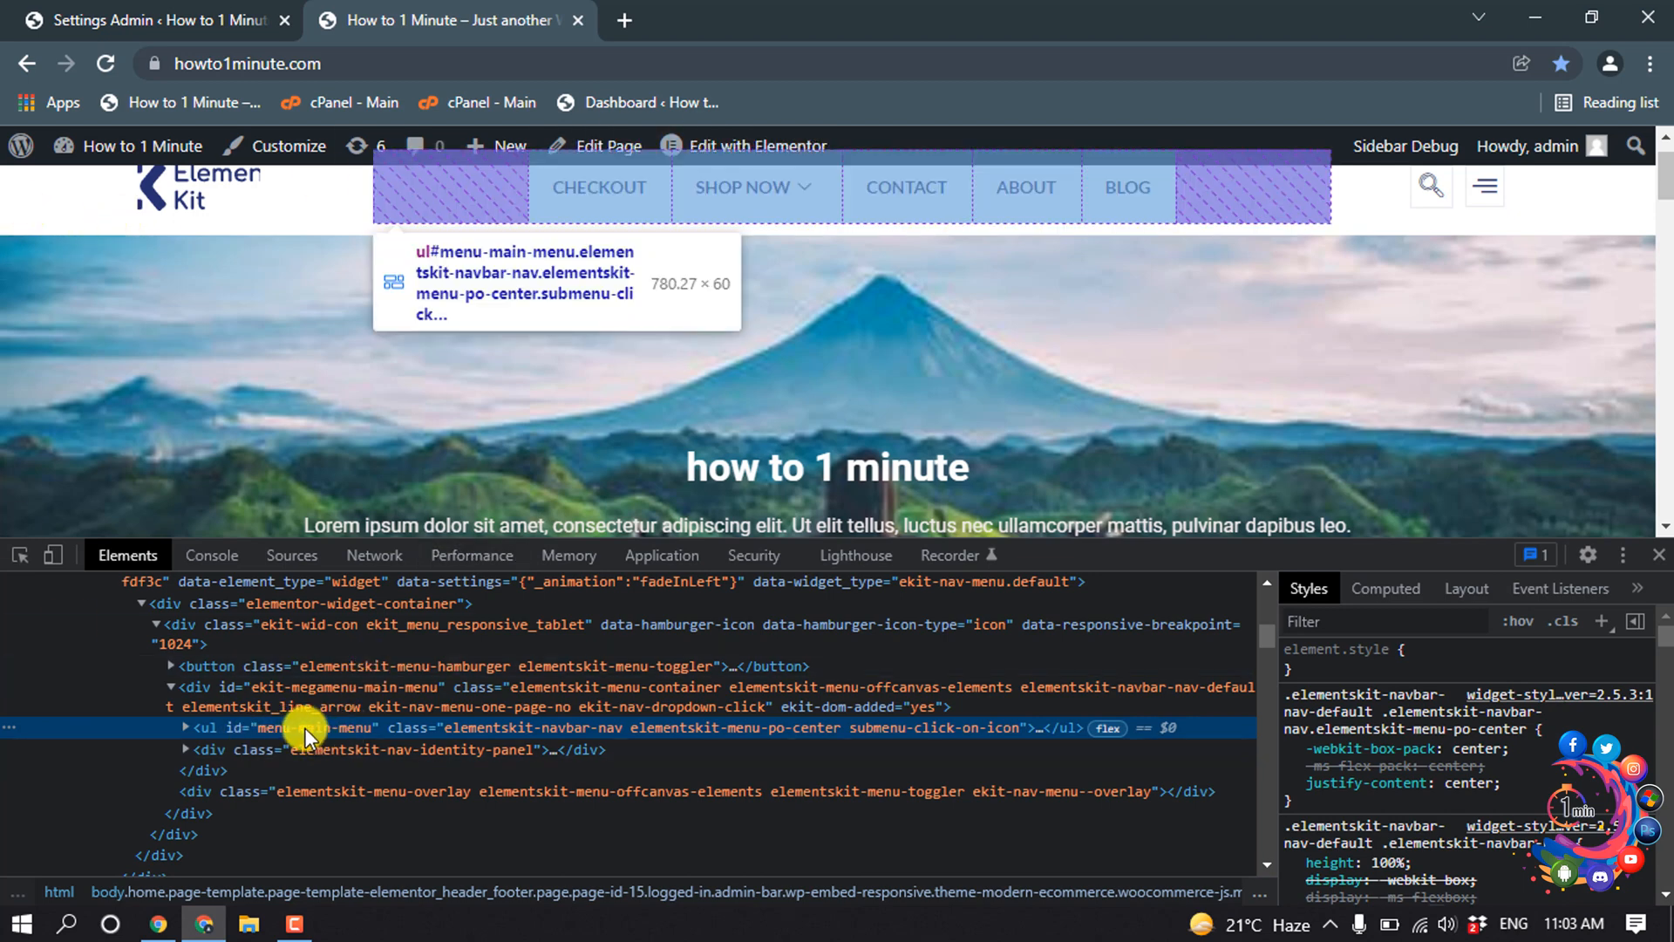
- Select the ul#menu-main-menu node in DevTools and copy its id menu-main-menu
{"action": "left_click", "coordinate": [186, 727]}
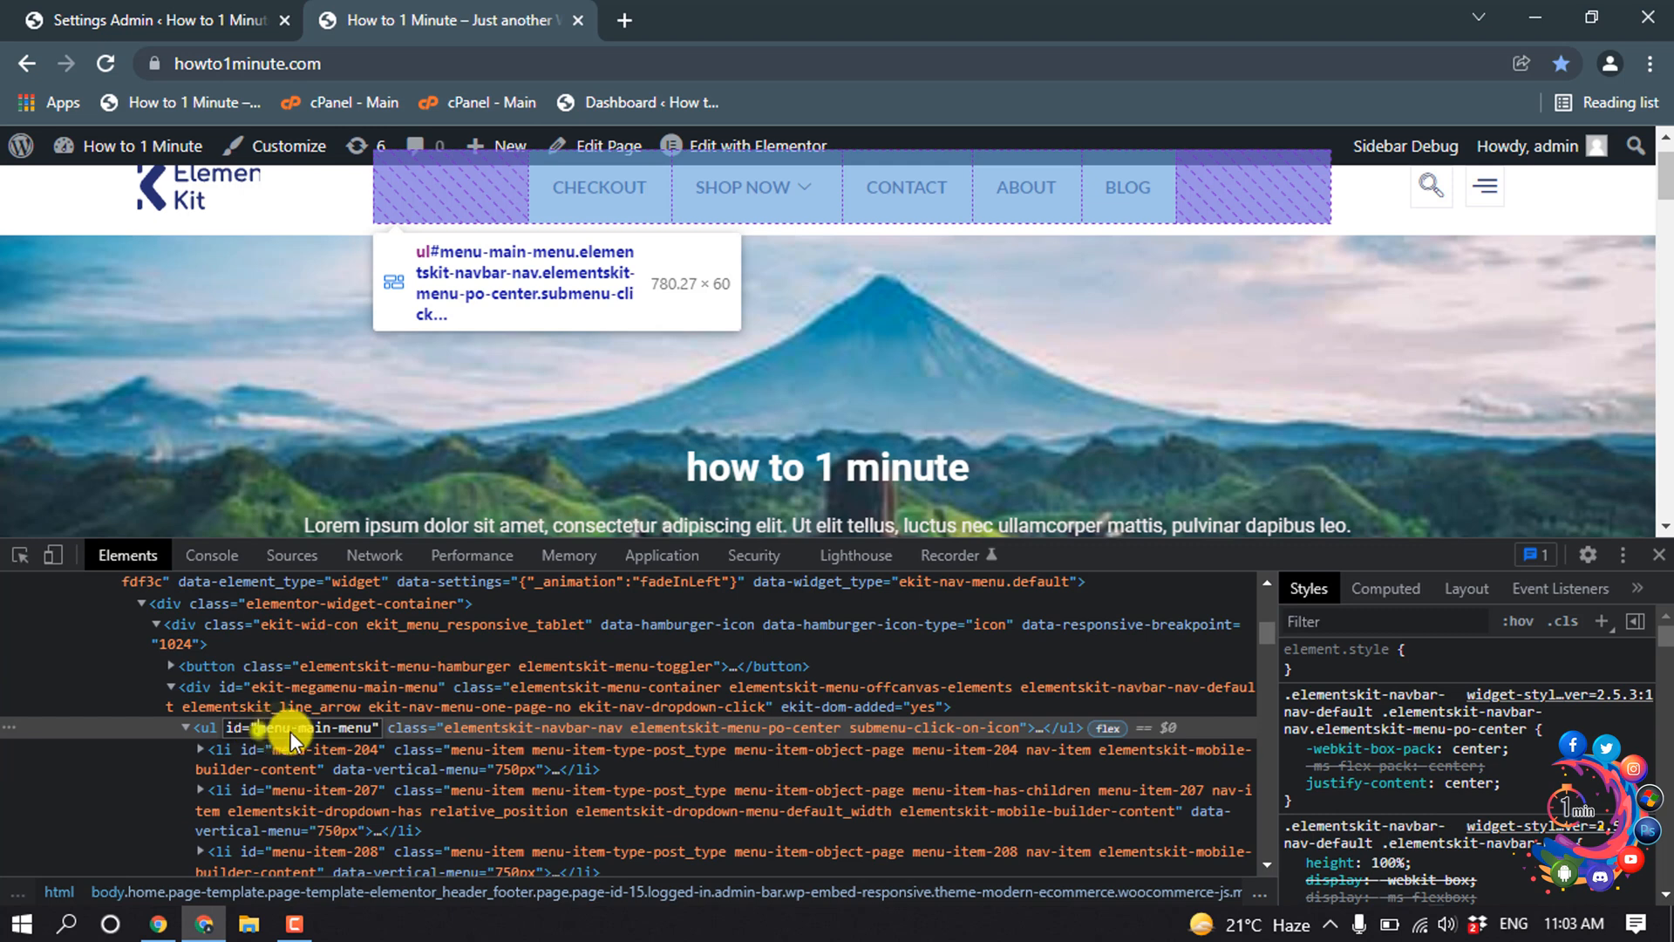
{"action": "mouse_move", "coordinate": [375, 744]}
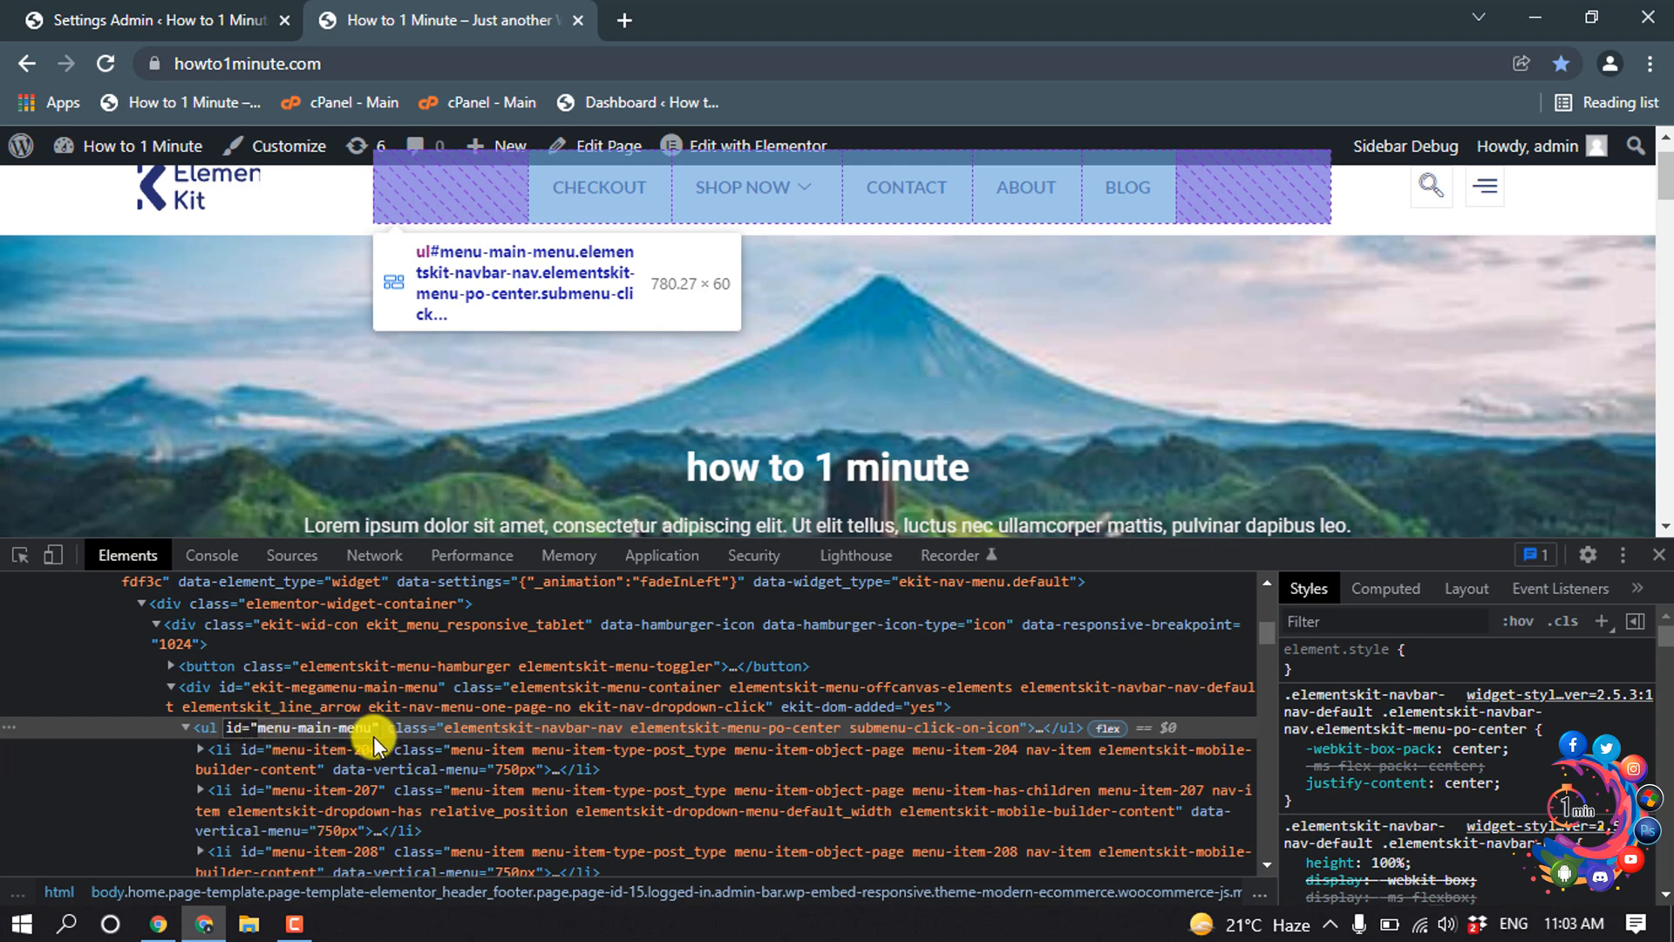
{"action": "right_click", "coordinate": [373, 743]}
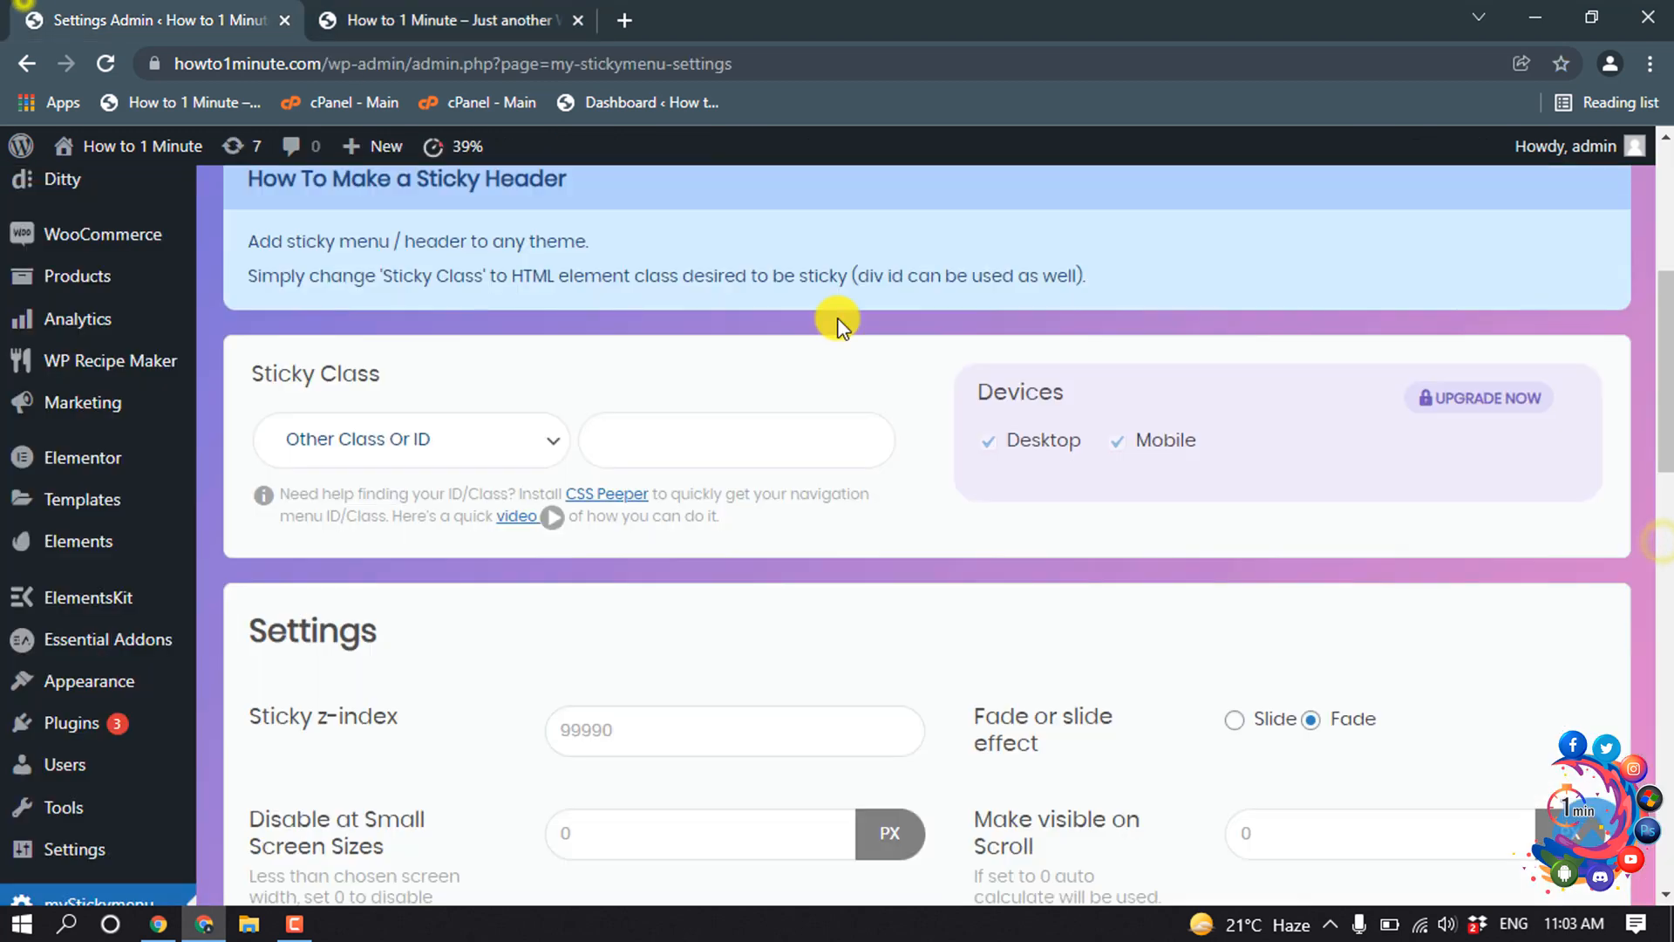
- Enter #menu-main-menu as the Other Class Or ID sticky class and save the settings
{"action": "left_click", "coordinate": [734, 439]}
{"action": "type", "text": "#menu-main-menu"}
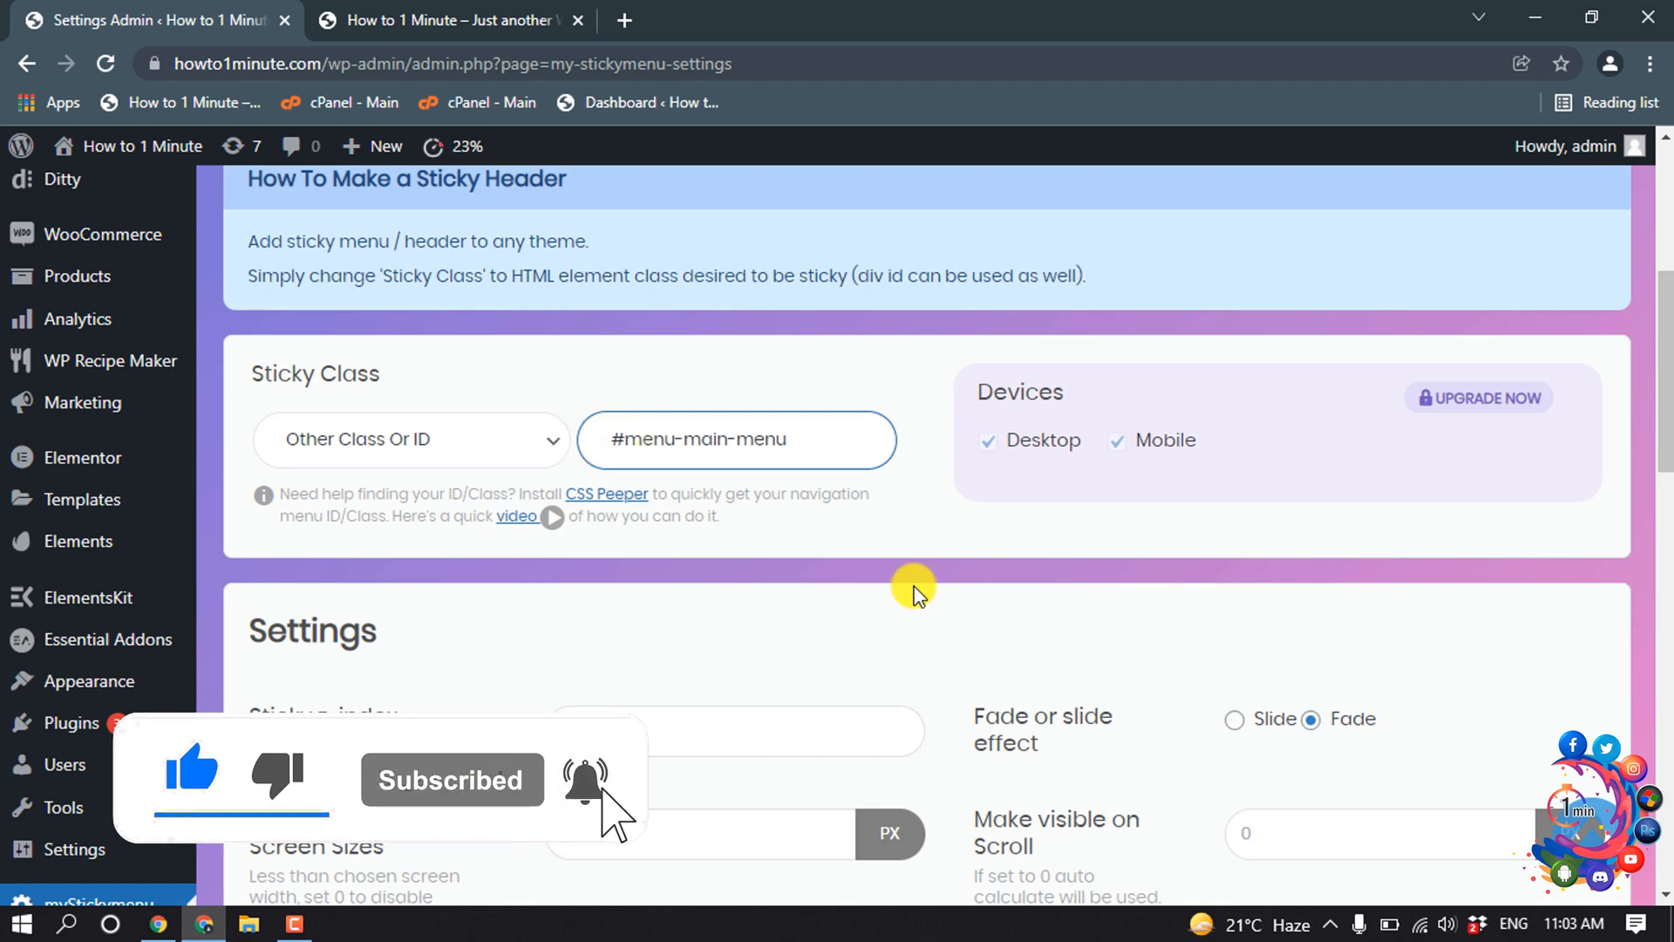
{"action": "left_click", "coordinate": [1505, 759]}
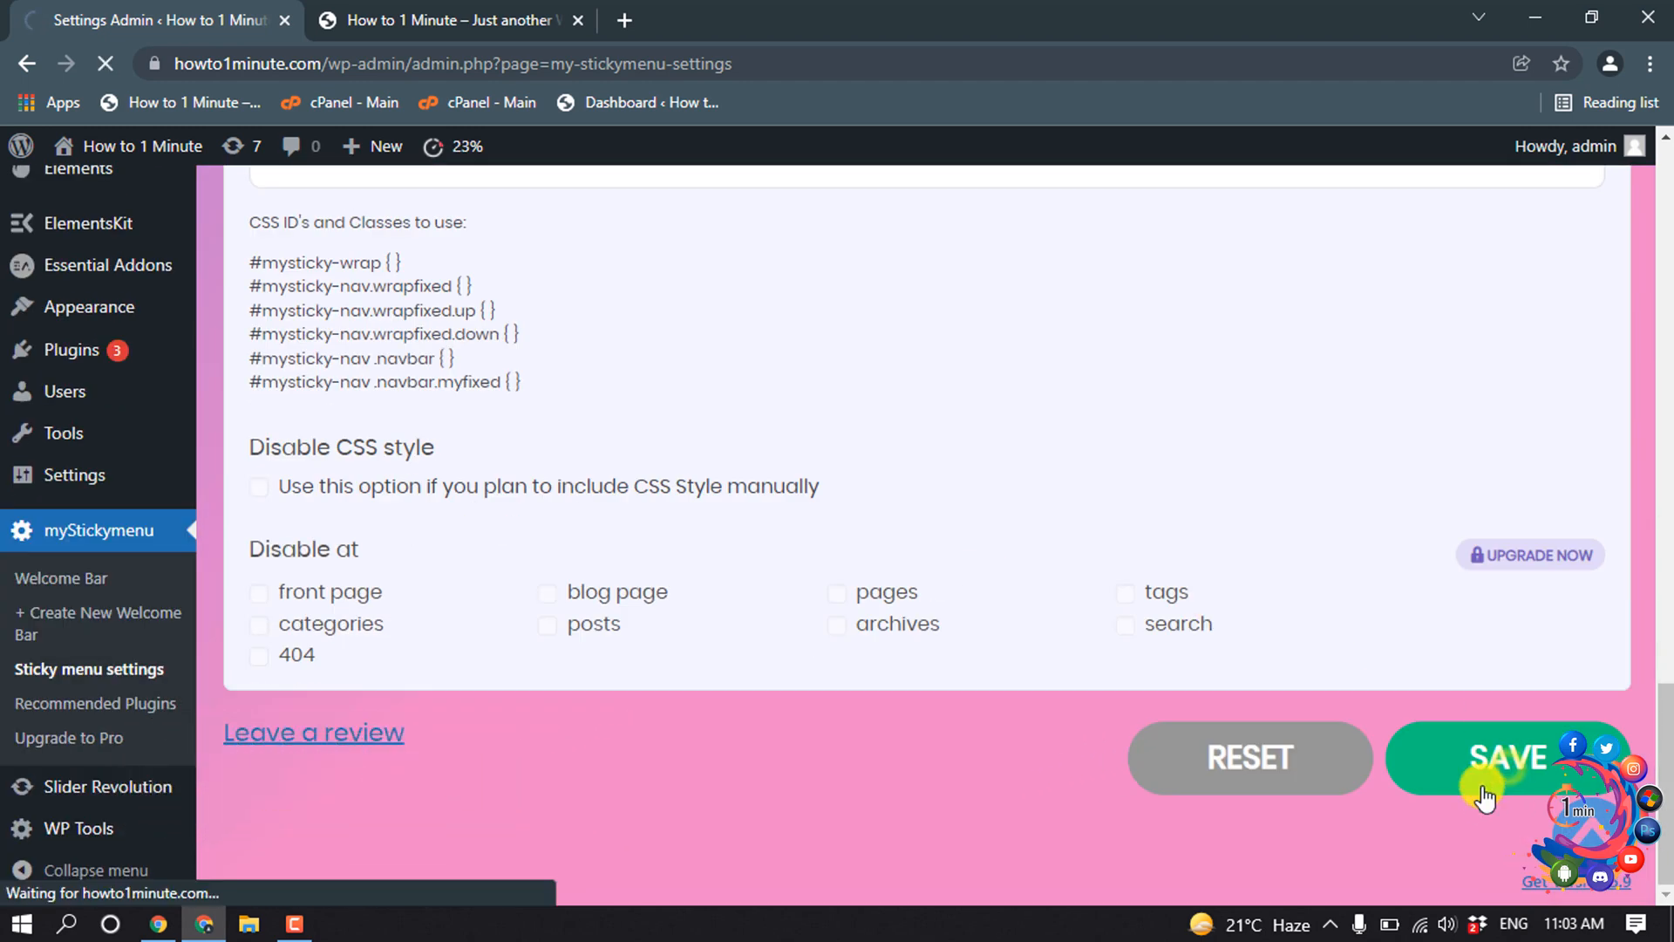
{"action": "left_click", "coordinate": [448, 19]}
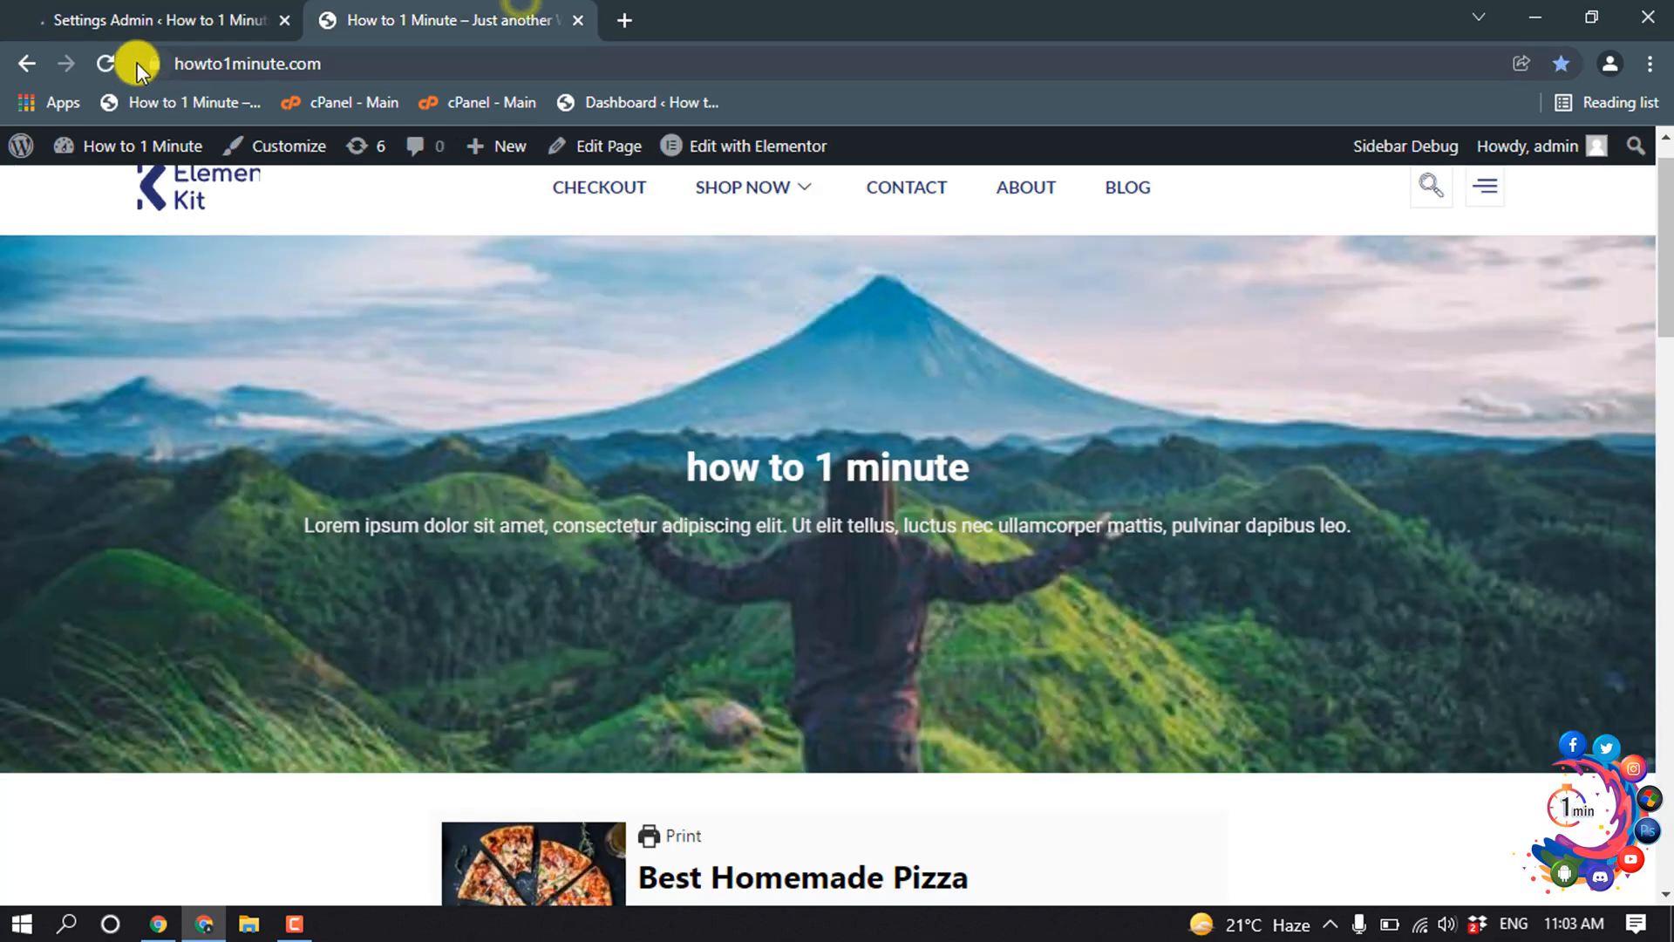
- Reload the live homepage and scroll to confirm the navigation bar stays pinned at the top
{"action": "left_click", "coordinate": [105, 64]}
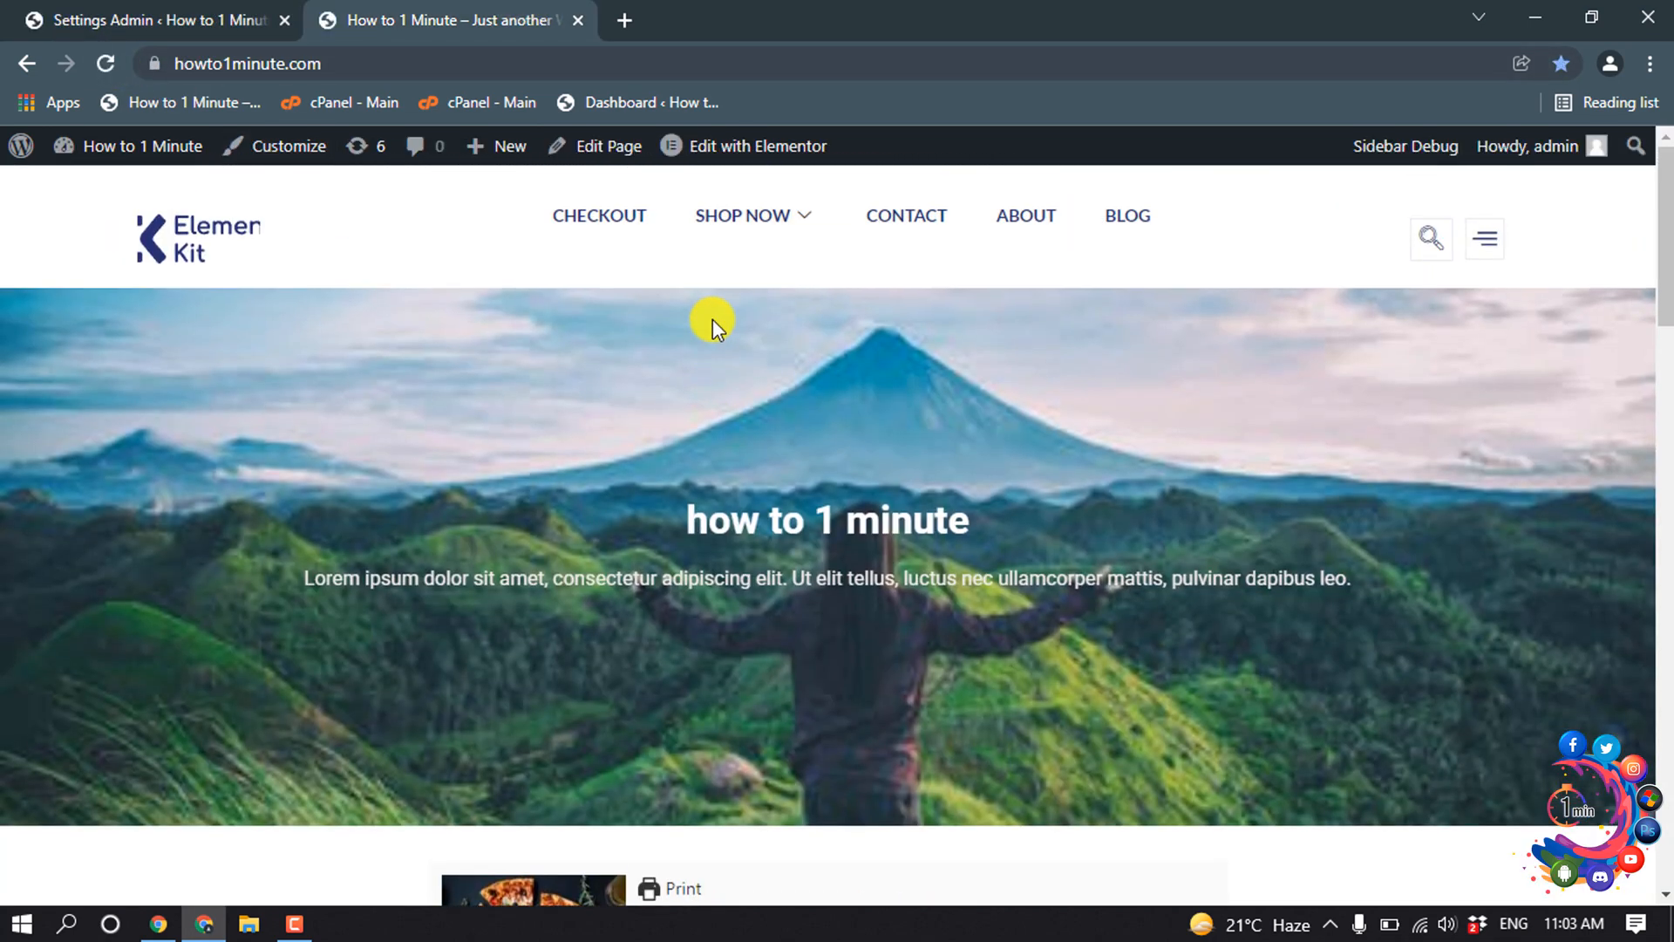
{"action": "scroll", "scroll_direction": "down", "scroll_amount": 3}
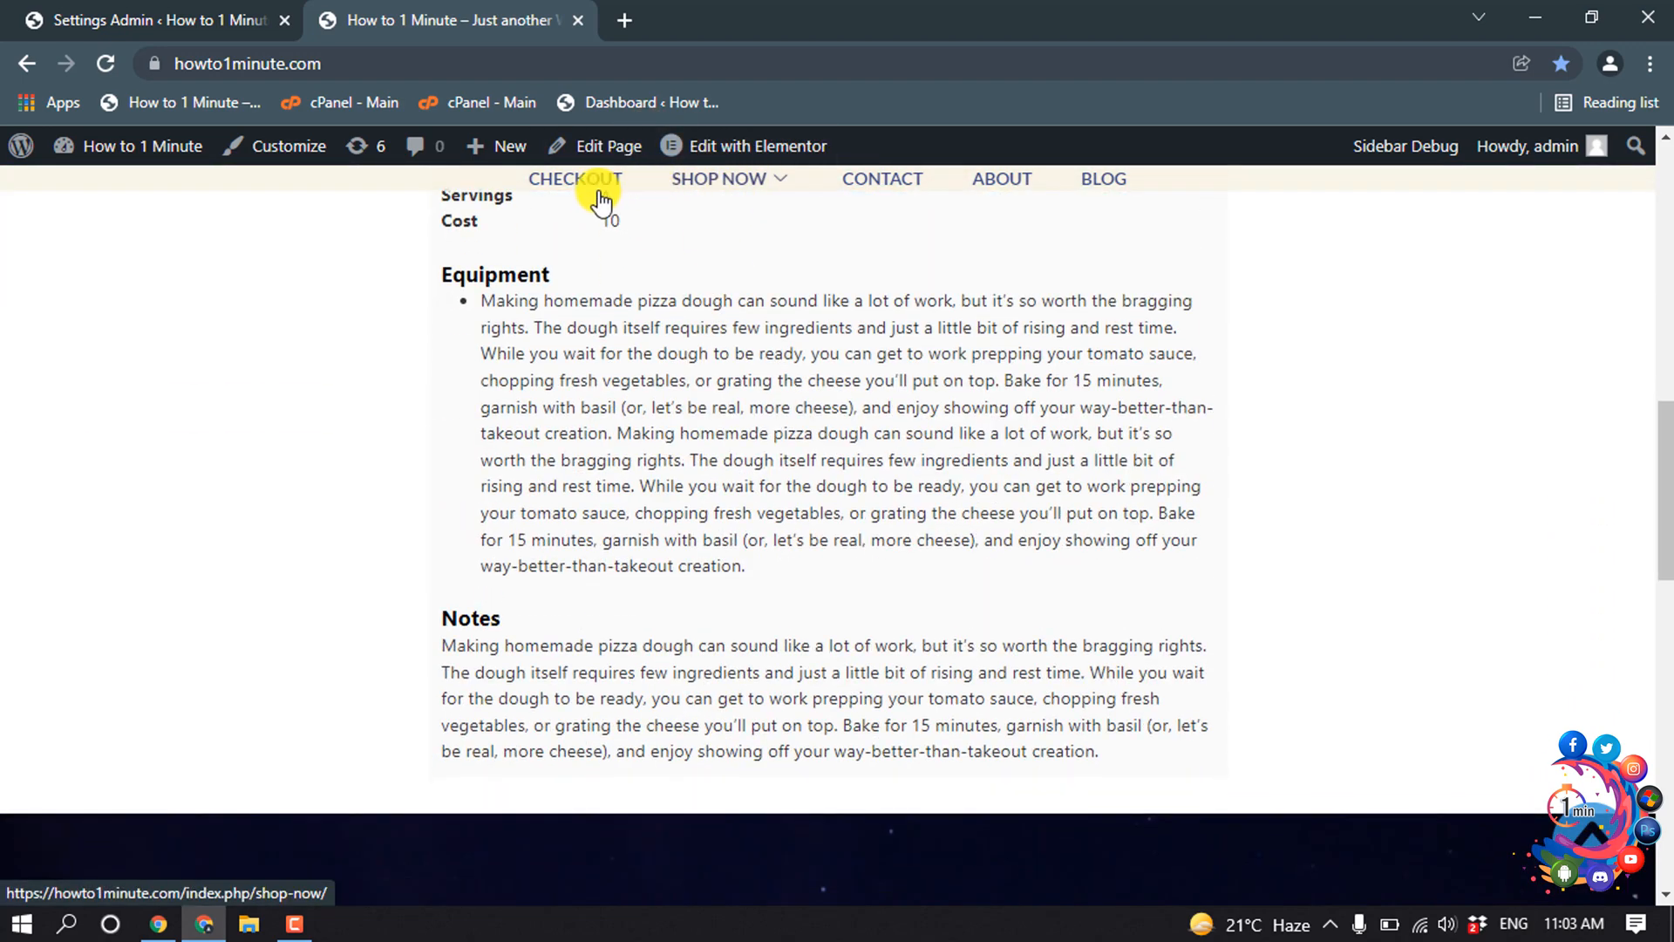
{"action": "scroll", "scroll_direction": "up", "scroll_amount": 3}
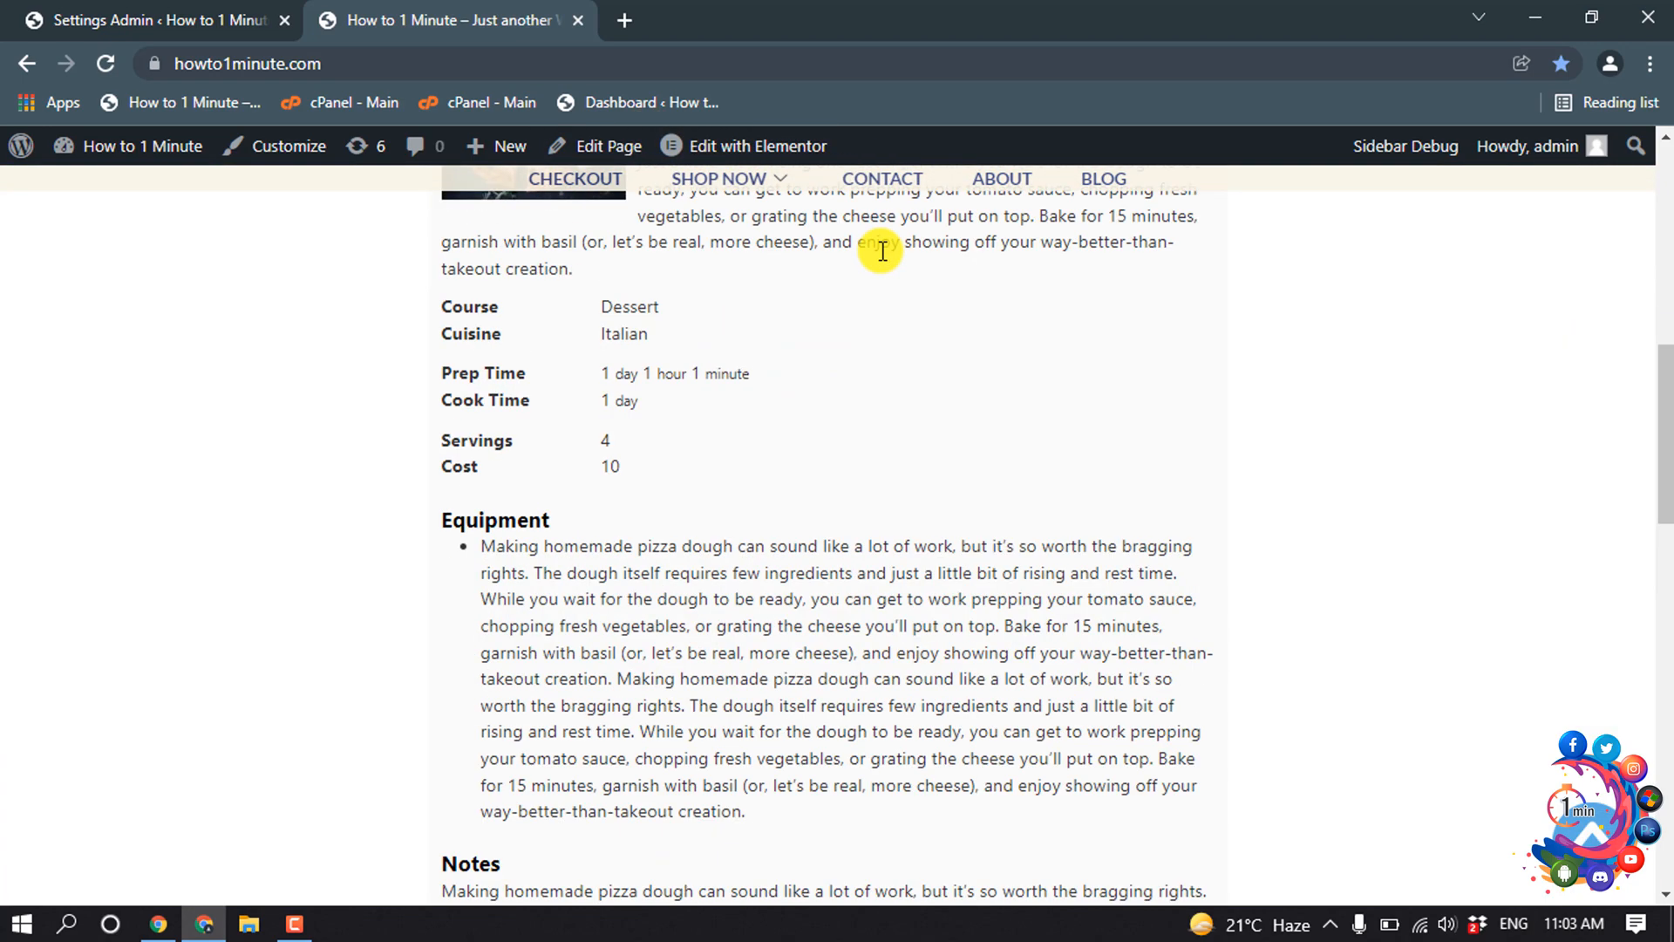
{"action": "scroll", "scroll_direction": "down", "scroll_amount": 3}
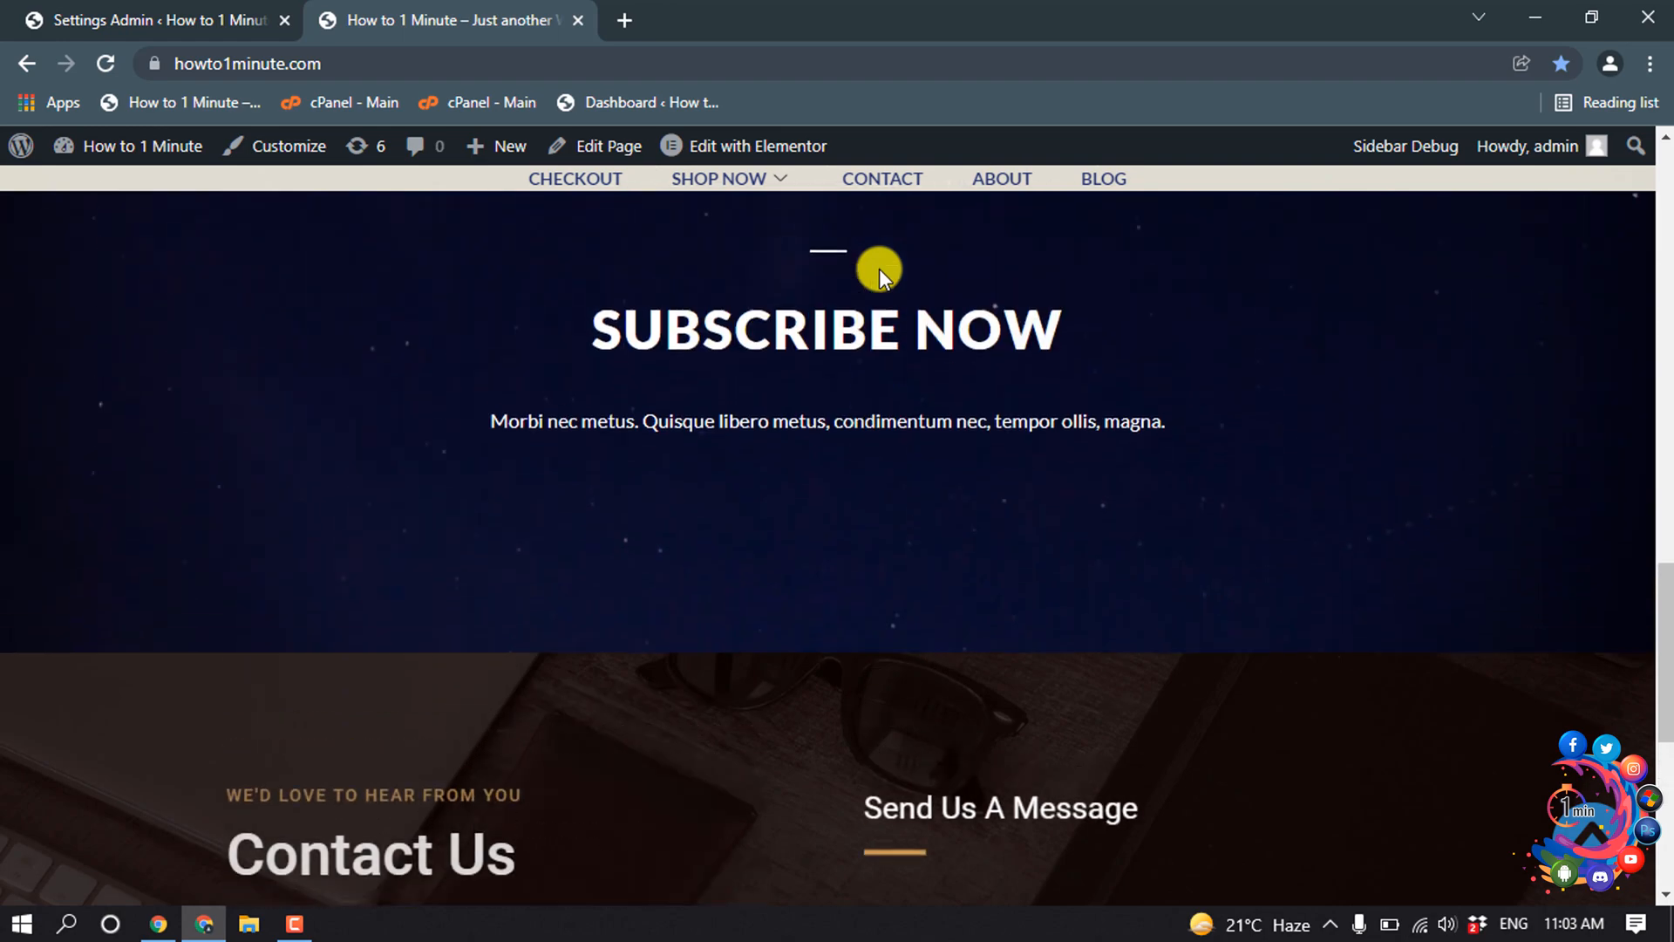
{"action": "scroll", "scroll_direction": "down", "scroll_amount": 3}
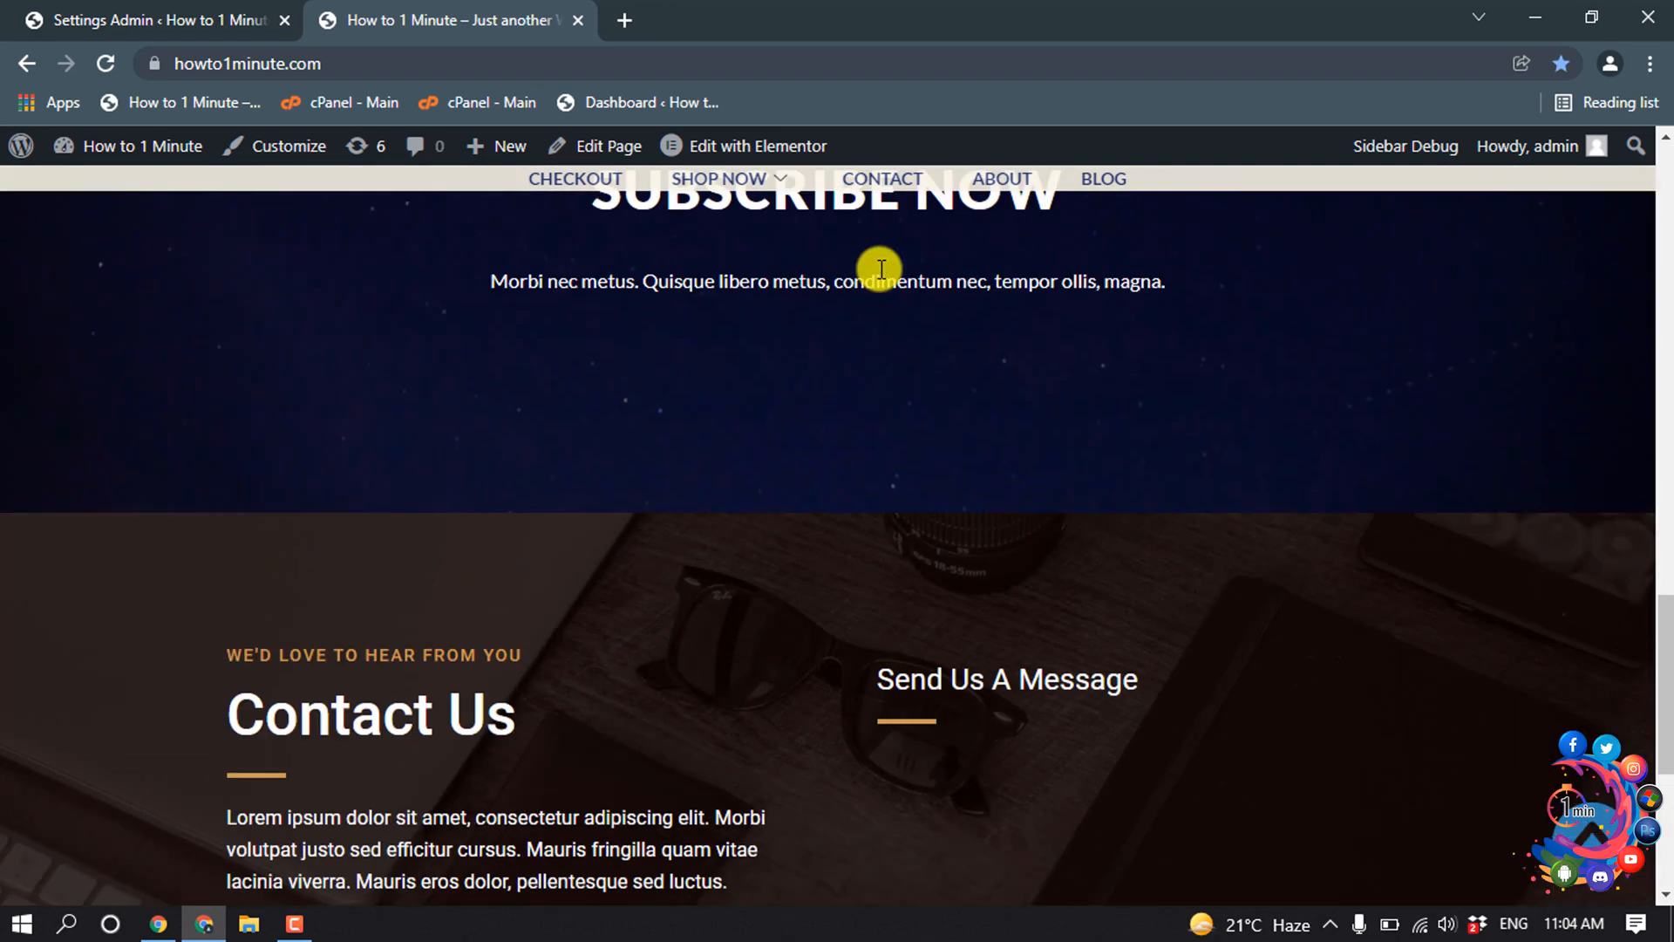
{"action": "scroll", "scroll_direction": "up", "scroll_amount": 3}
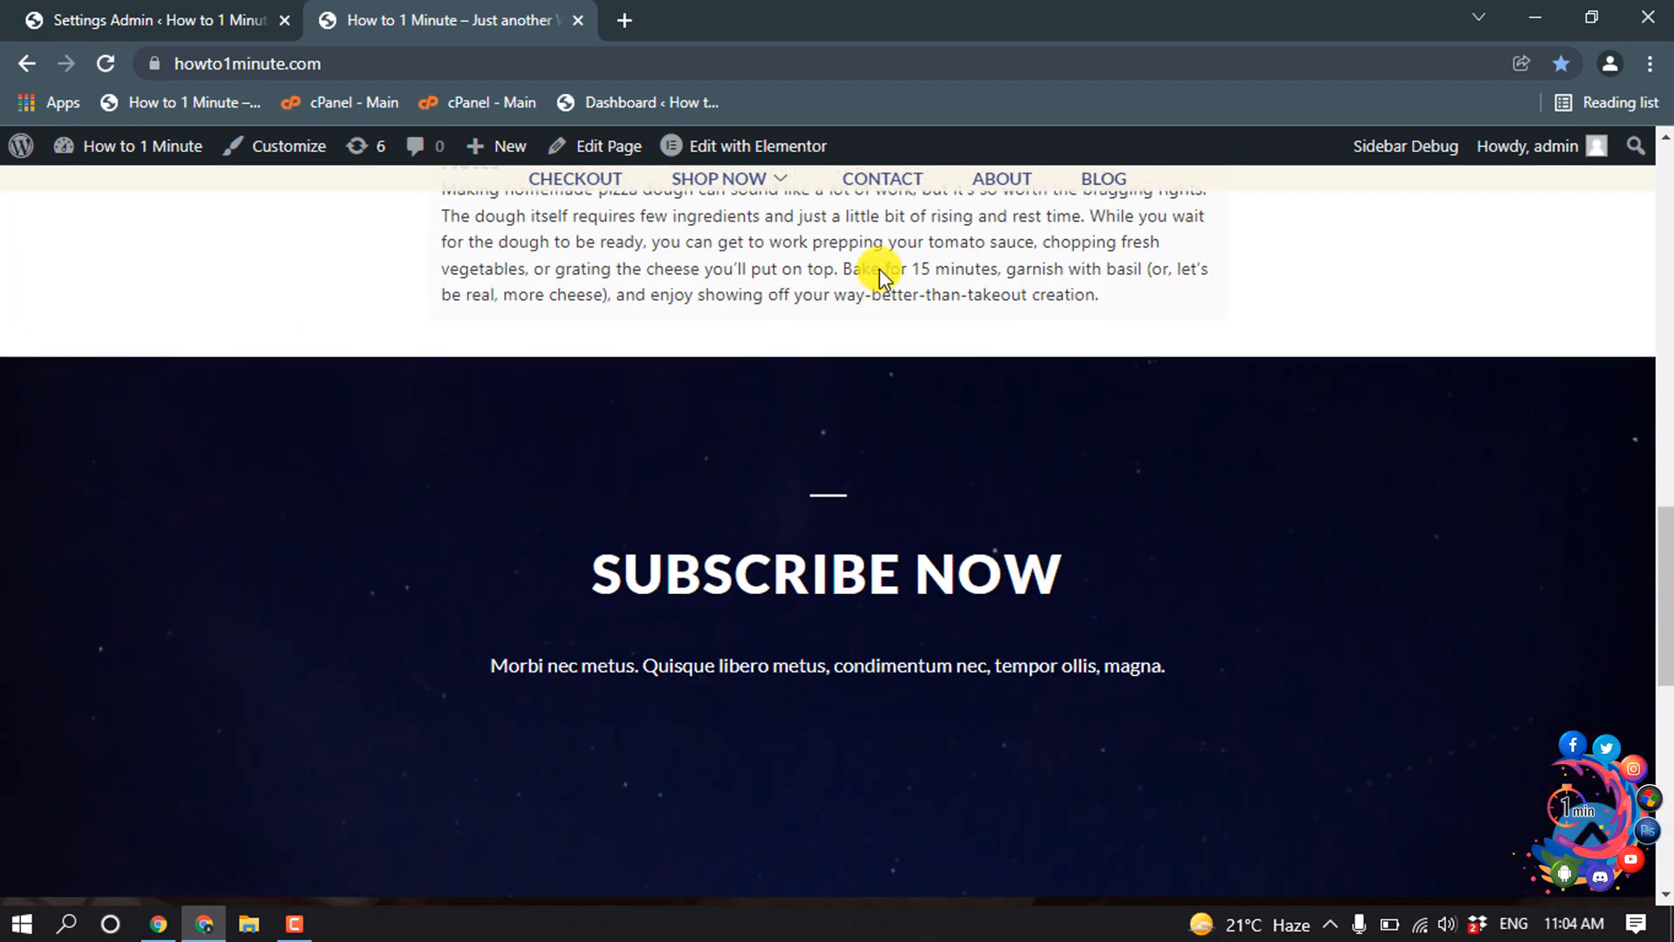